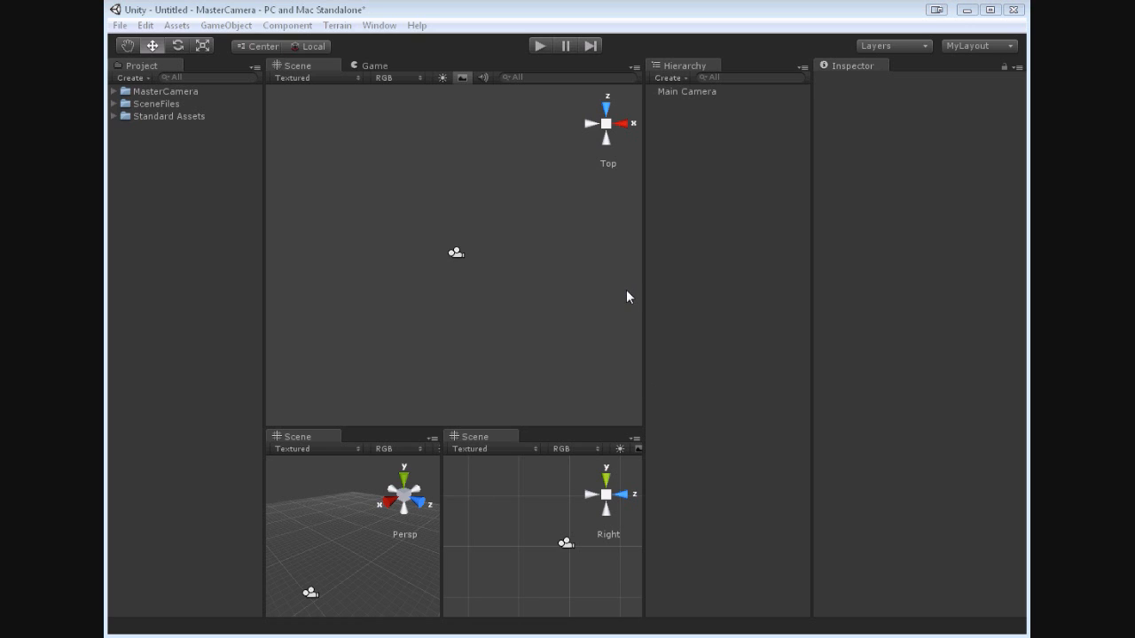
{"action": "mouse_move", "coordinate": [124, 124]}
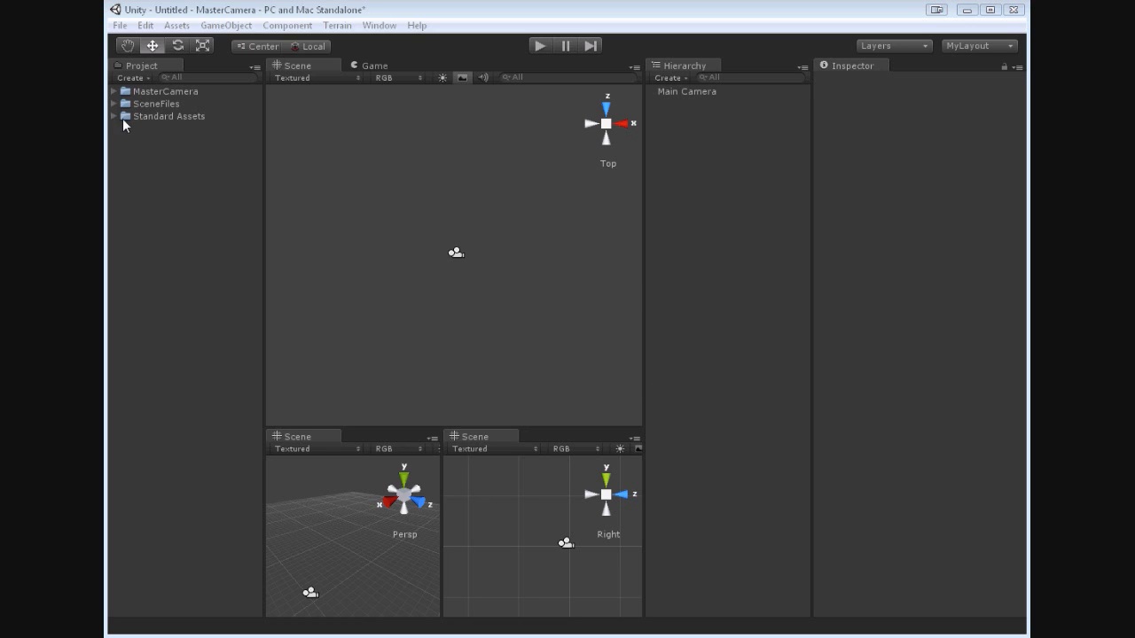
Add the Terrain asset from SceneFiles > Stuff to the Hierarchy and select Main Camera to preview it.
{"action": "left_click", "coordinate": [115, 118]}
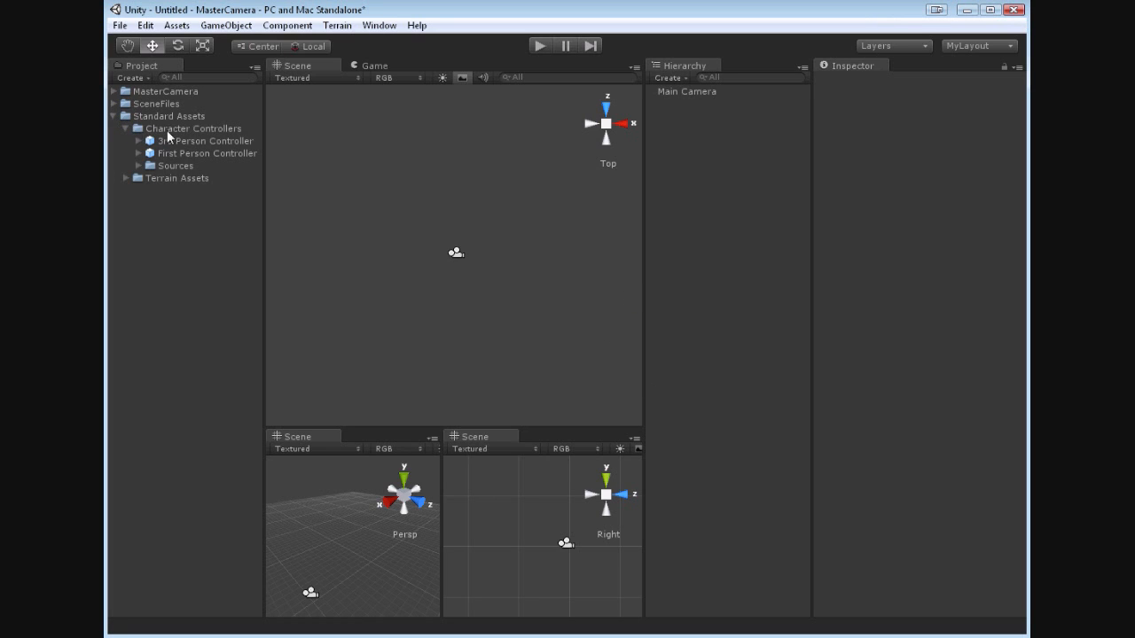
{"action": "left_click", "coordinate": [191, 127]}
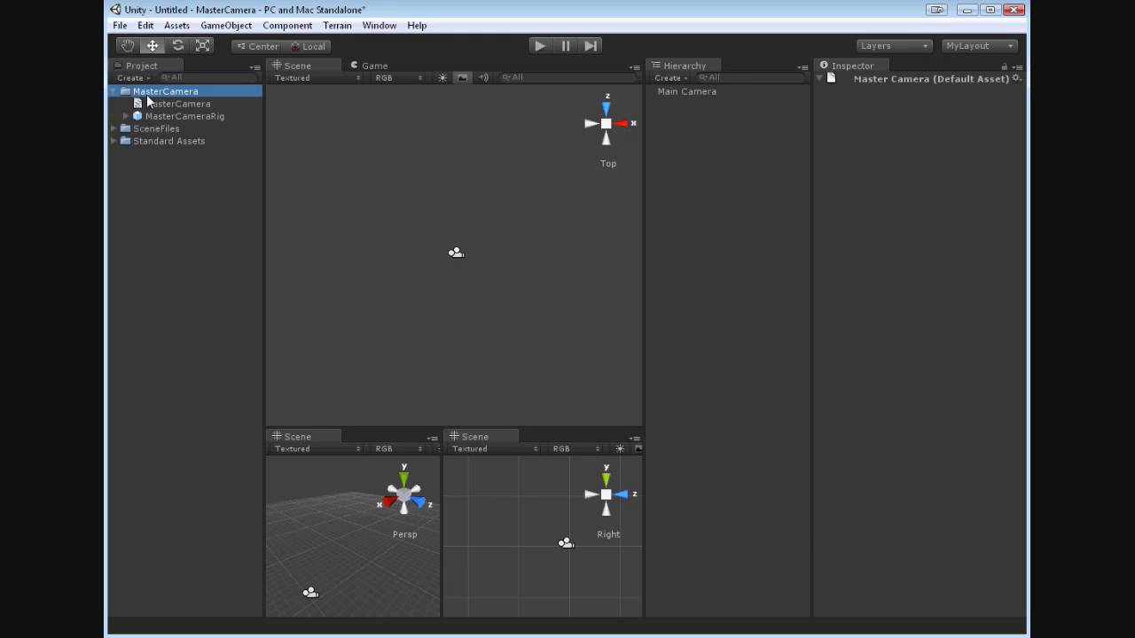
{"action": "left_click", "coordinate": [117, 93]}
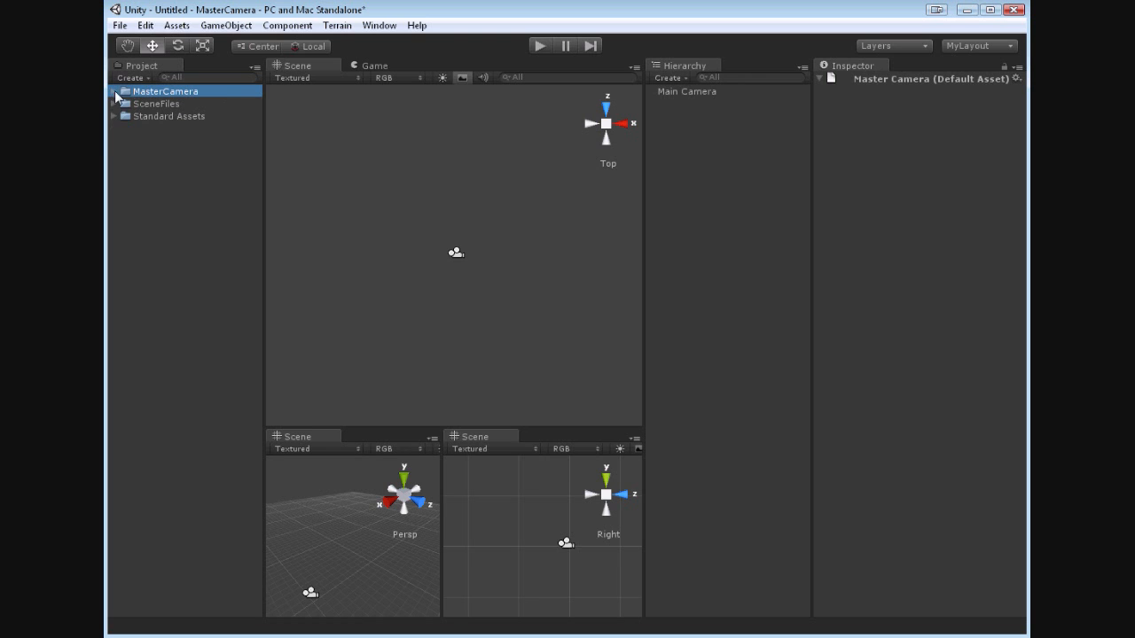
{"action": "left_click", "coordinate": [113, 103]}
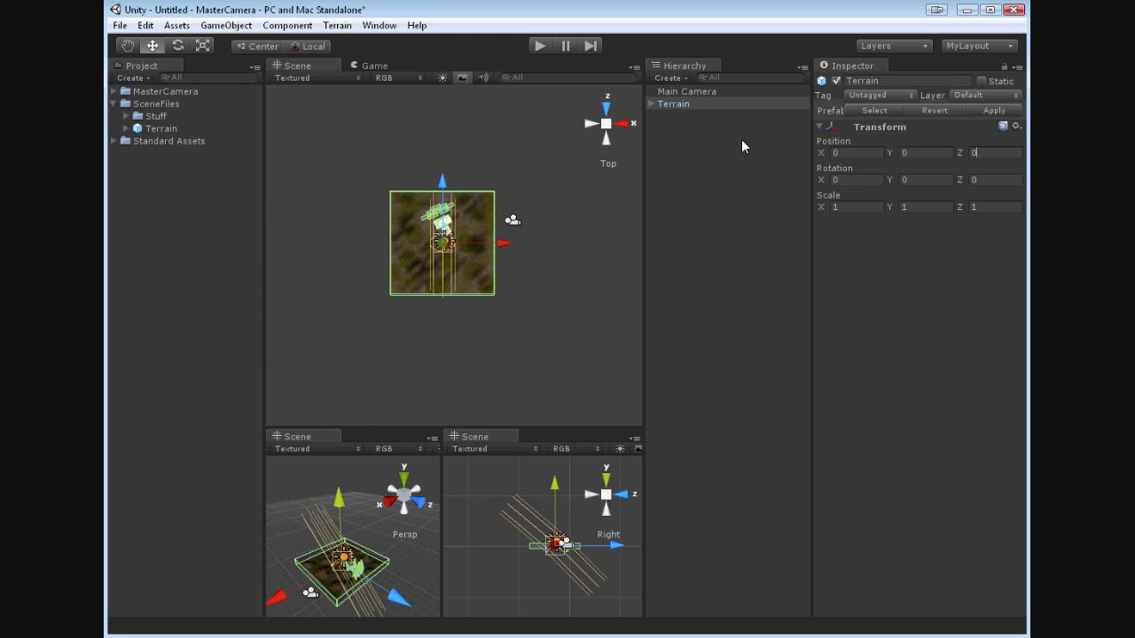
{"action": "left_click", "coordinate": [686, 93]}
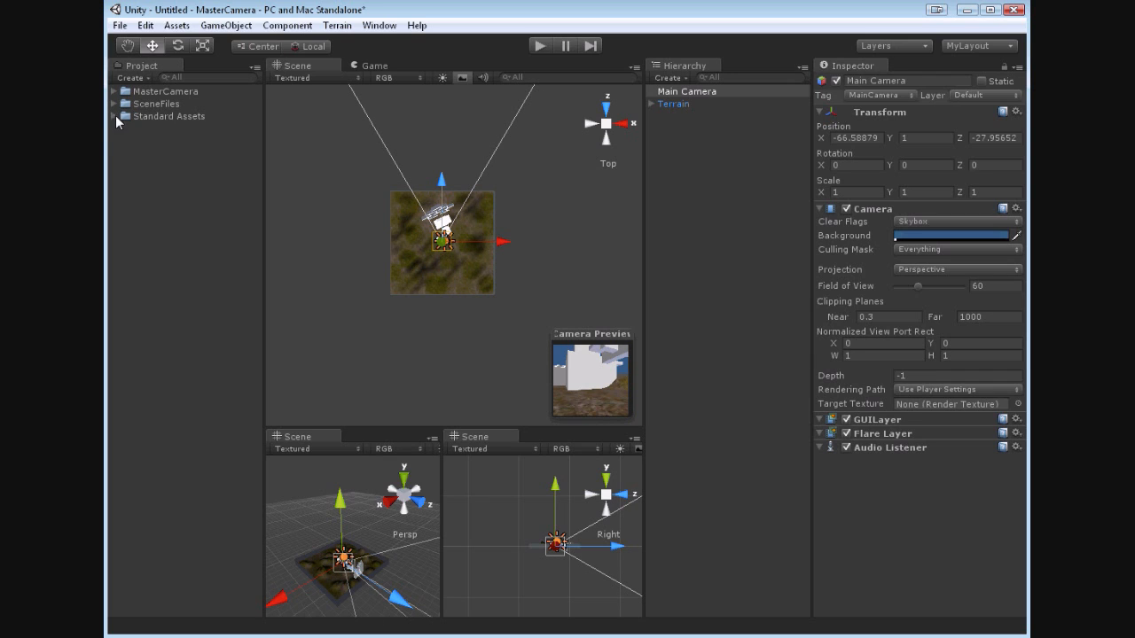
Add the 3rd Person Controller from Standard Assets and play-test the character running on the terrain.
{"action": "left_click", "coordinate": [117, 117]}
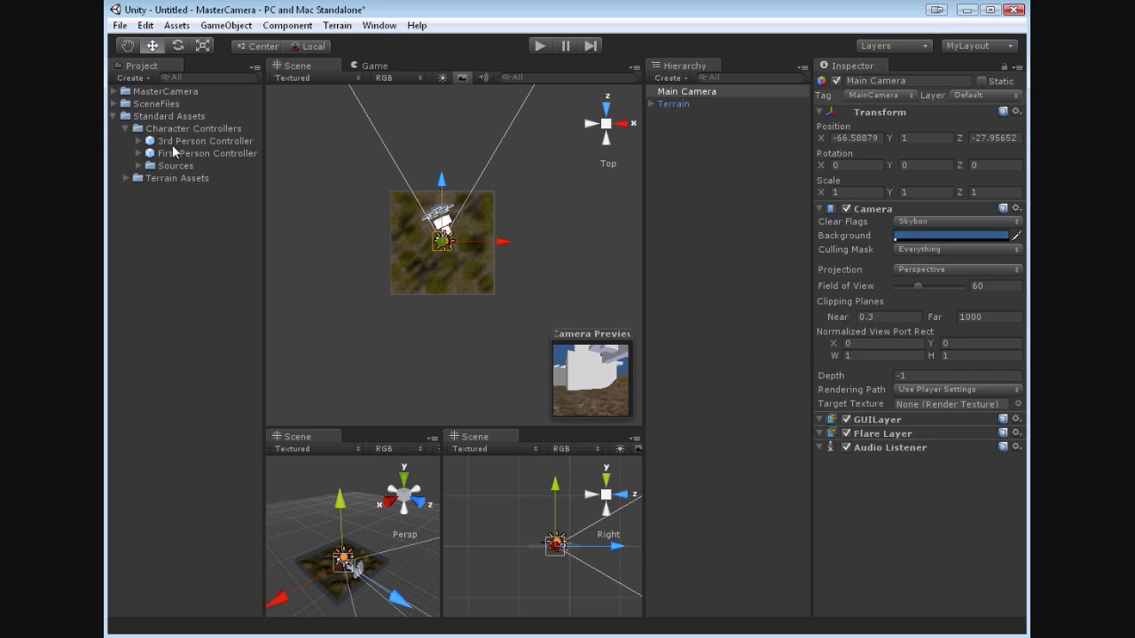
{"action": "mouse_move", "coordinate": [441, 239]}
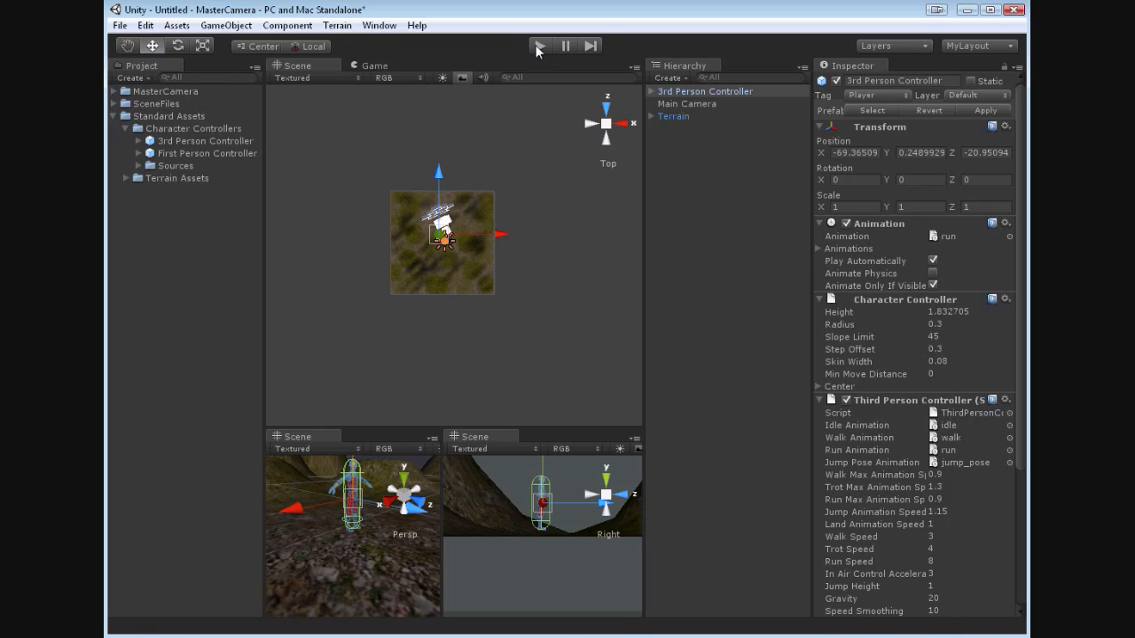
{"action": "left_click", "coordinate": [543, 46]}
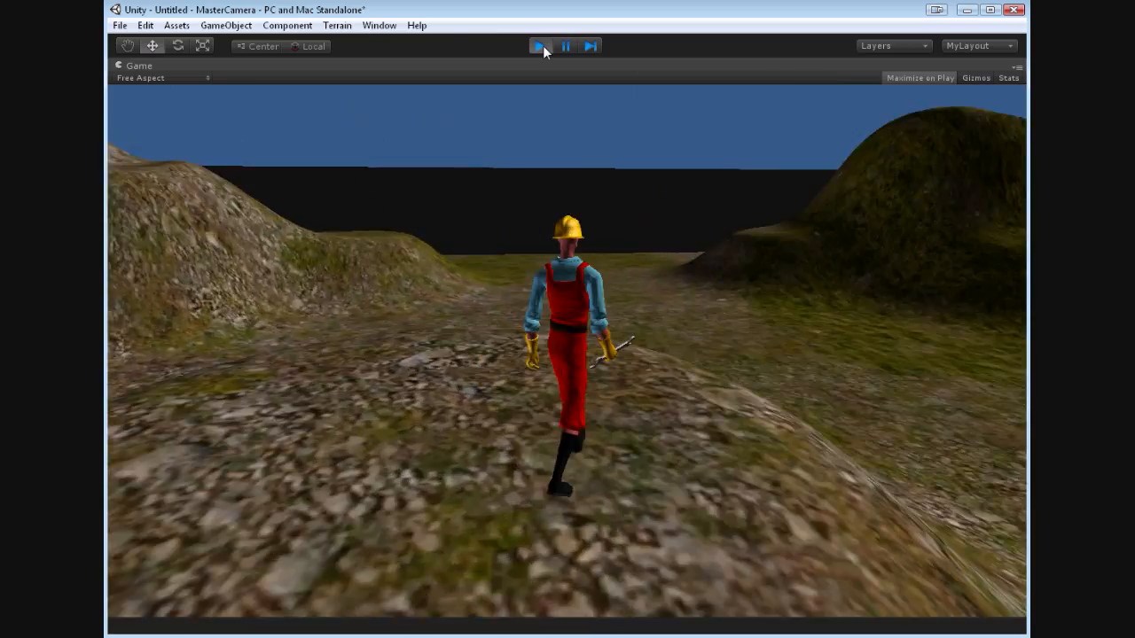
Remove the Third Person Camera component from the character and delete the Main Camera.
{"action": "left_click", "coordinate": [536, 46]}
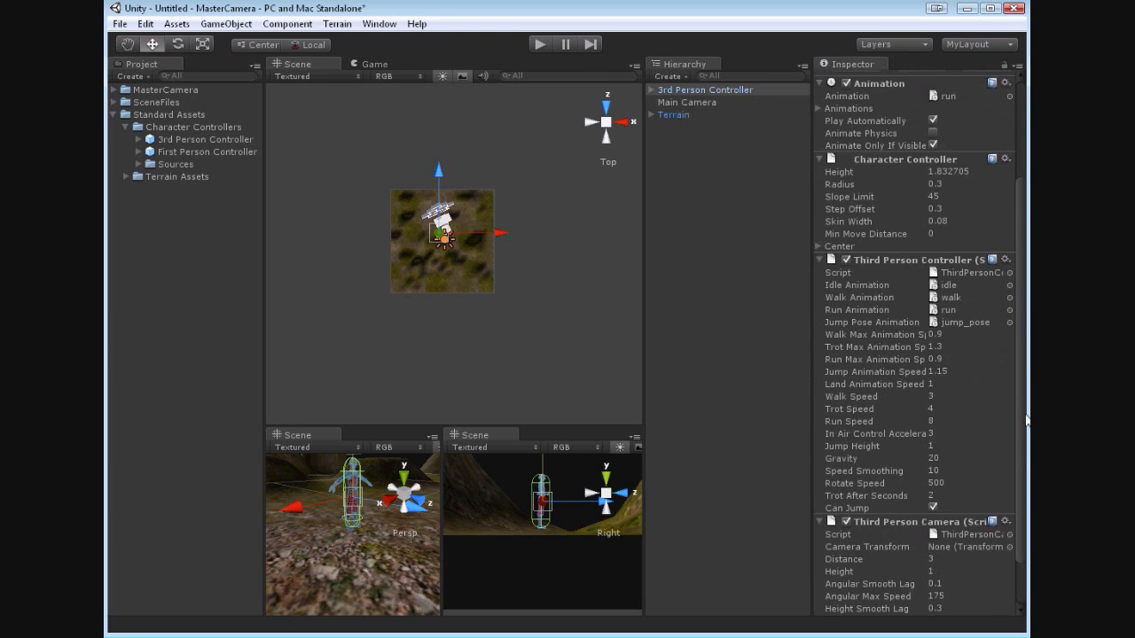
{"action": "scroll", "scroll_direction": "down", "scroll_amount": 3}
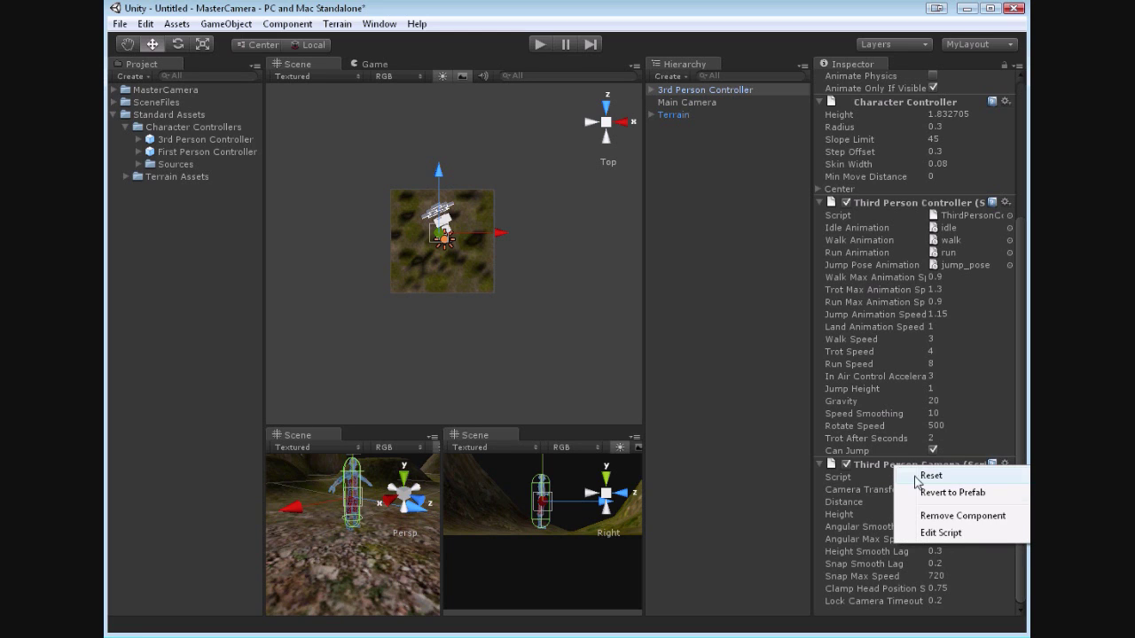
{"action": "mouse_move", "coordinate": [961, 514]}
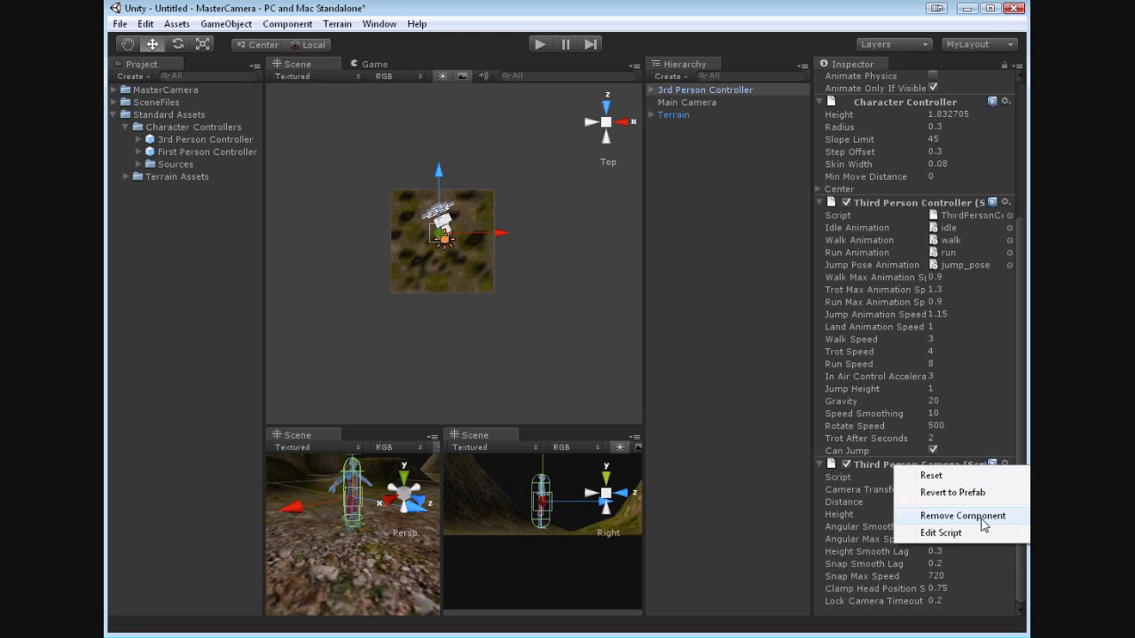
{"action": "left_click", "coordinate": [957, 516]}
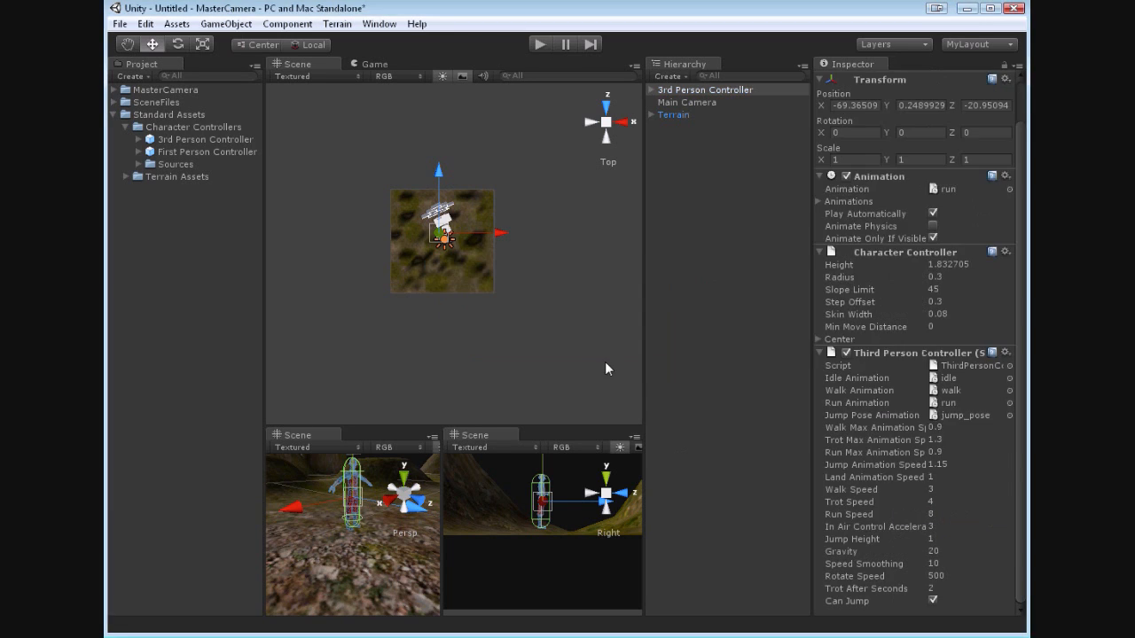
{"action": "left_click", "coordinate": [689, 101]}
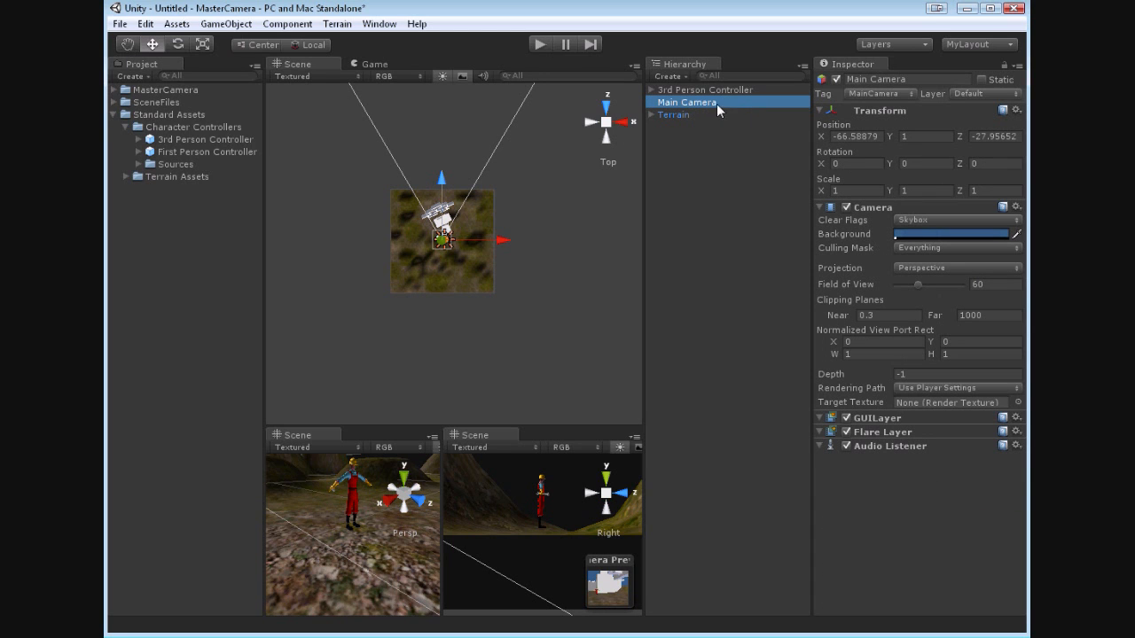
{"action": "right_click", "coordinate": [688, 101]}
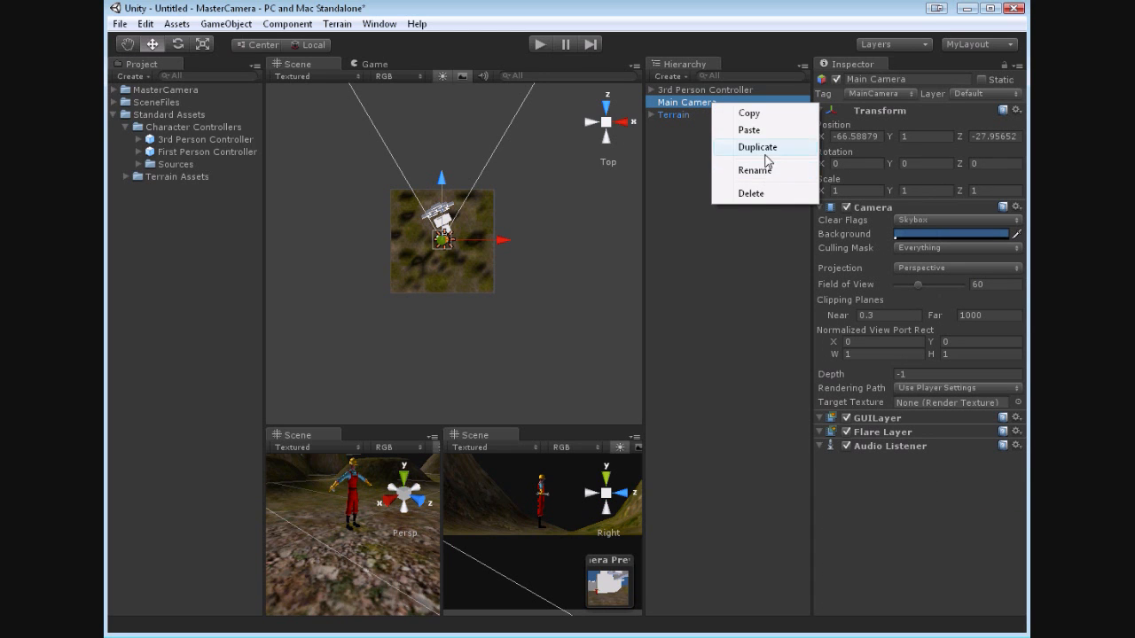
{"action": "left_click", "coordinate": [750, 193]}
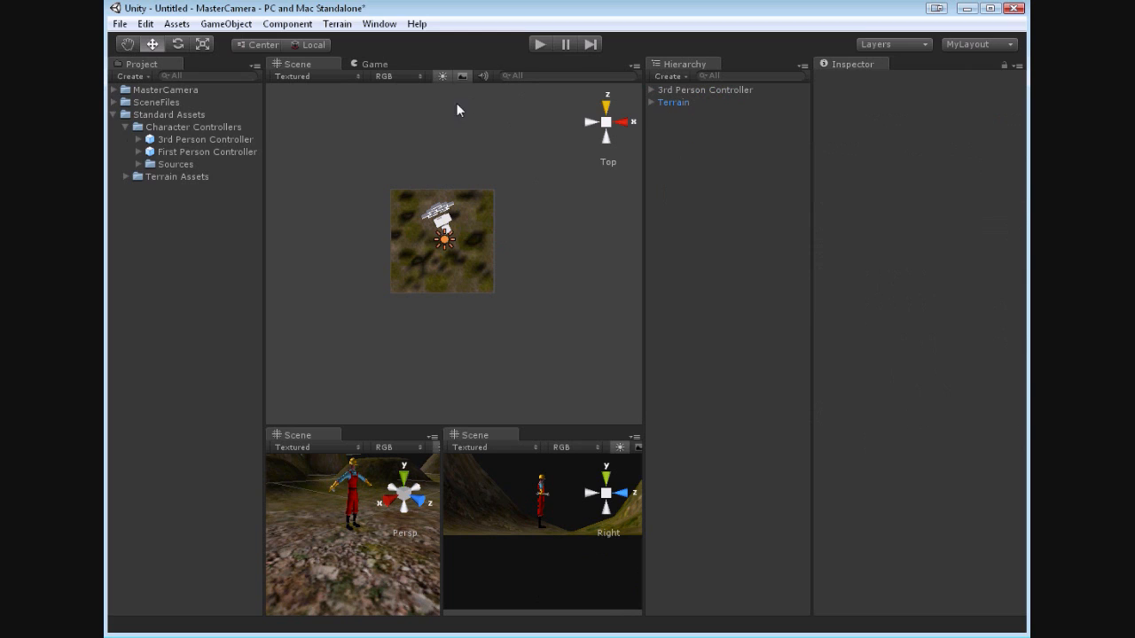
Add MasterCameraRig to the scene and reassign its missing behaviour to the MasterCamera script.
{"action": "left_click", "coordinate": [114, 114]}
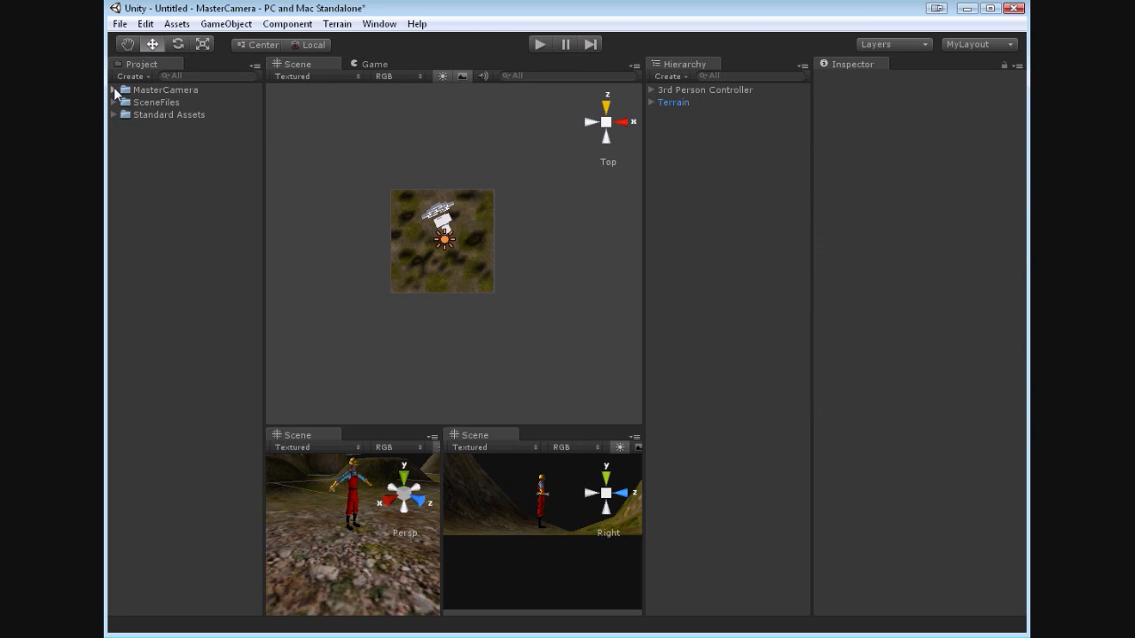
{"action": "left_click", "coordinate": [114, 88]}
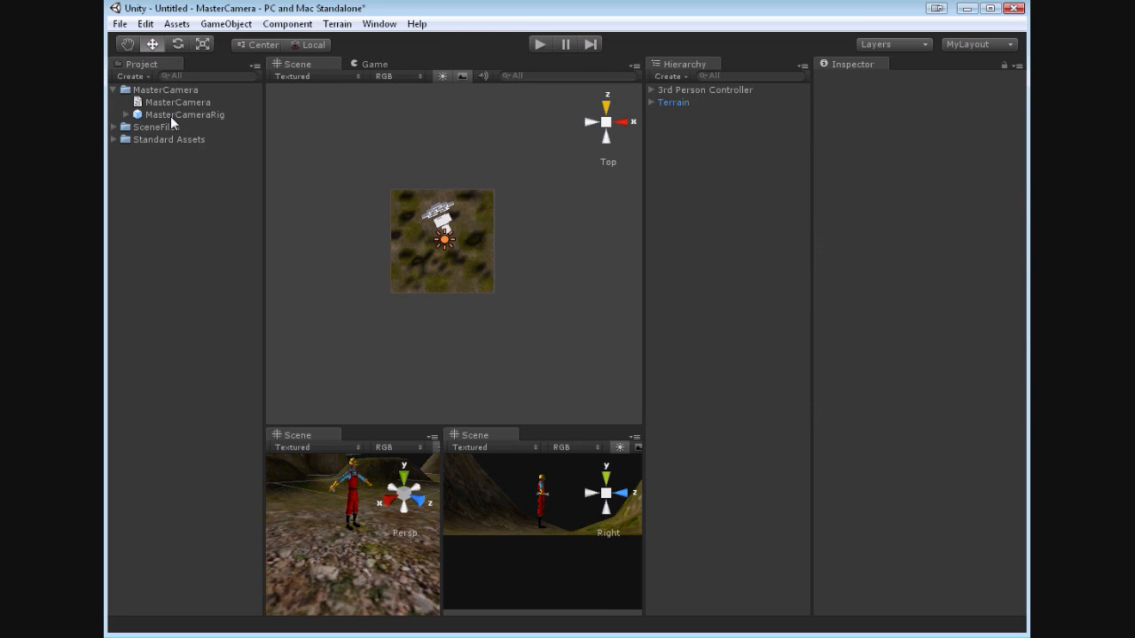
{"action": "left_click", "coordinate": [184, 114]}
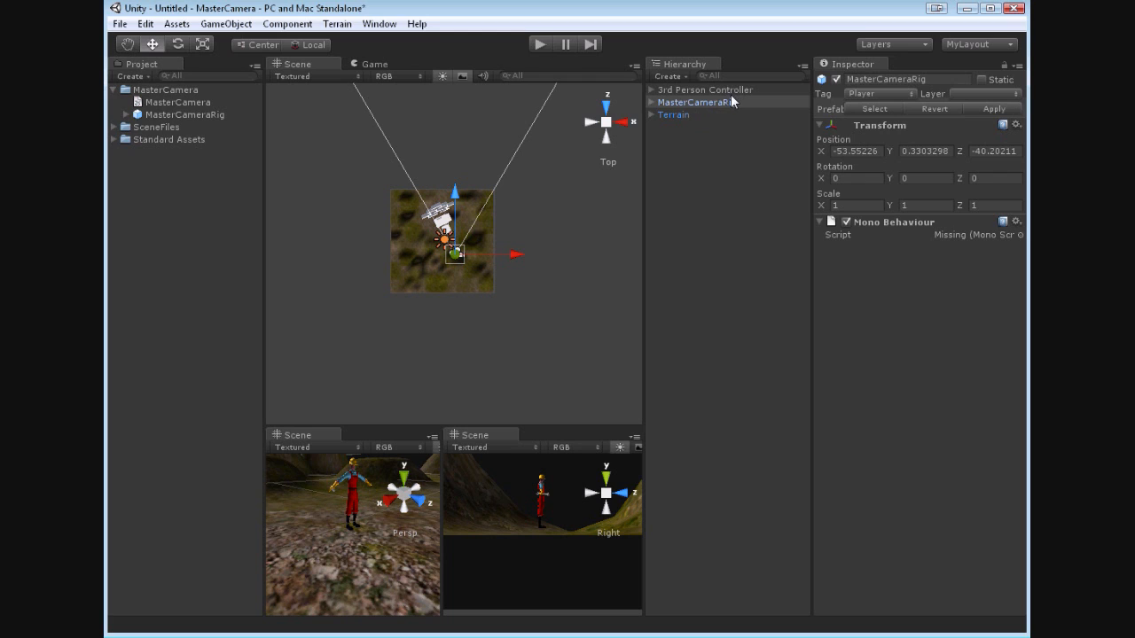
{"action": "mouse_move", "coordinate": [1025, 245]}
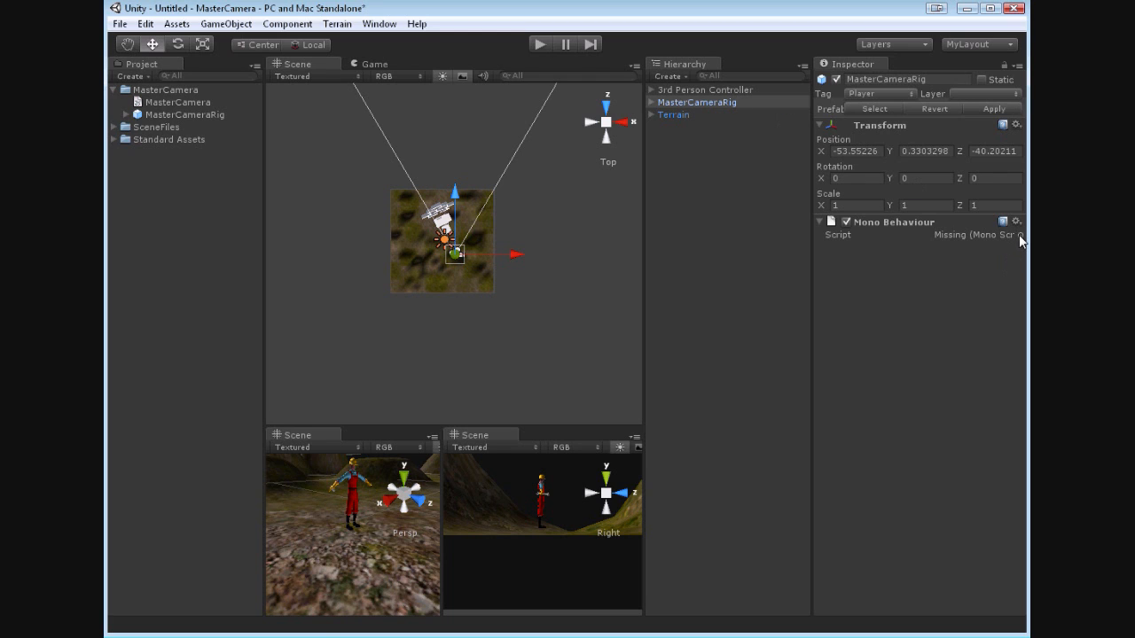
{"action": "left_click", "coordinate": [1023, 234]}
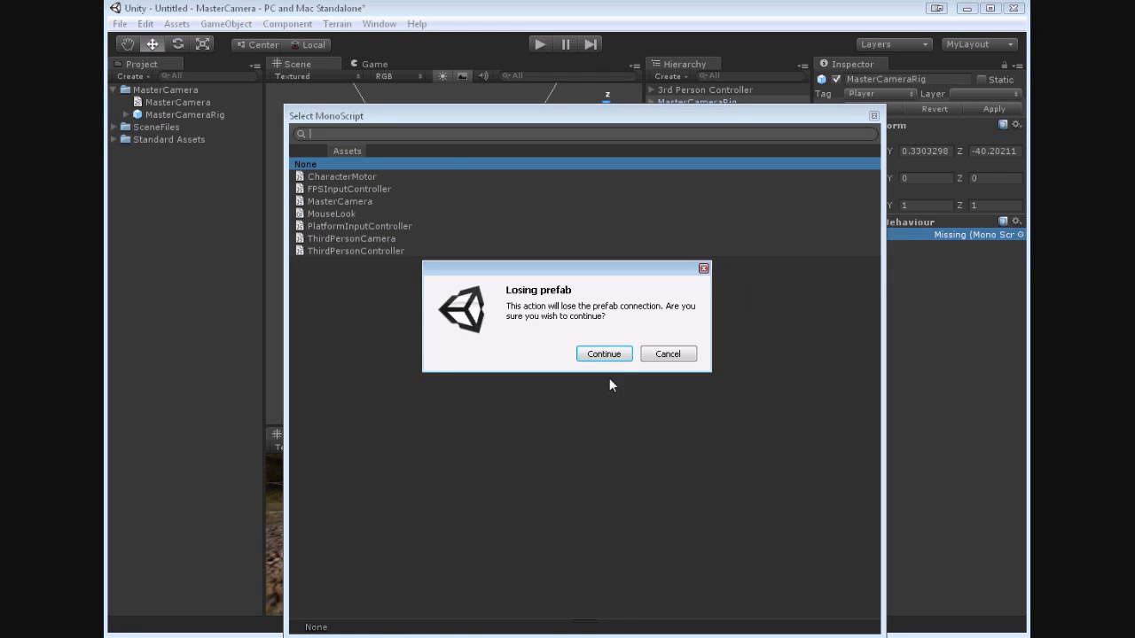
{"action": "left_click", "coordinate": [603, 353]}
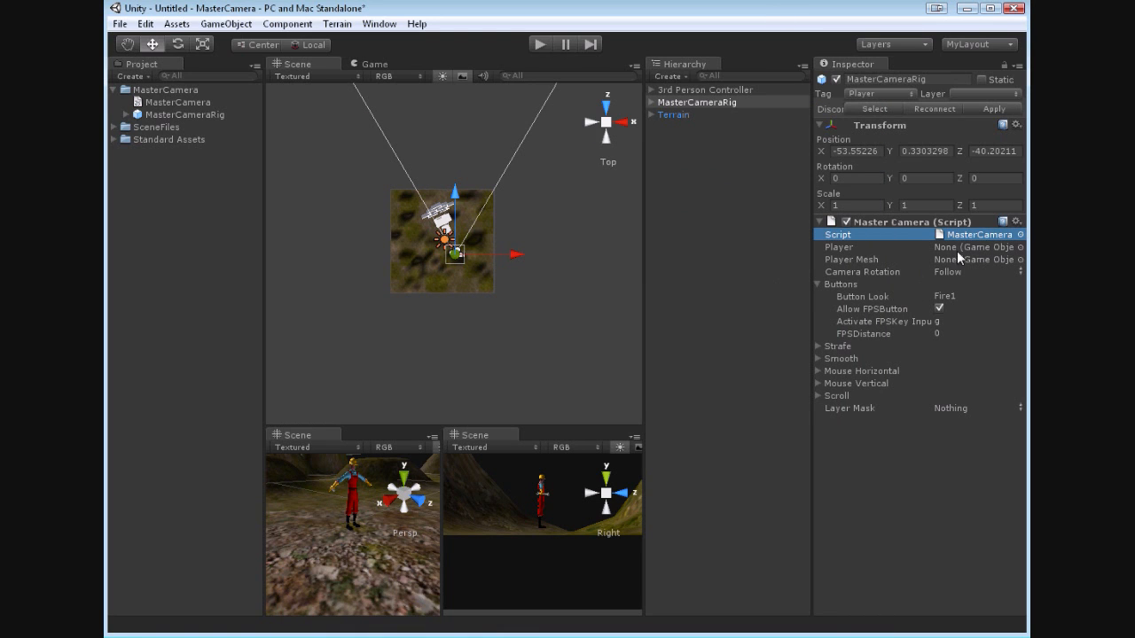
{"action": "left_click", "coordinate": [707, 88]}
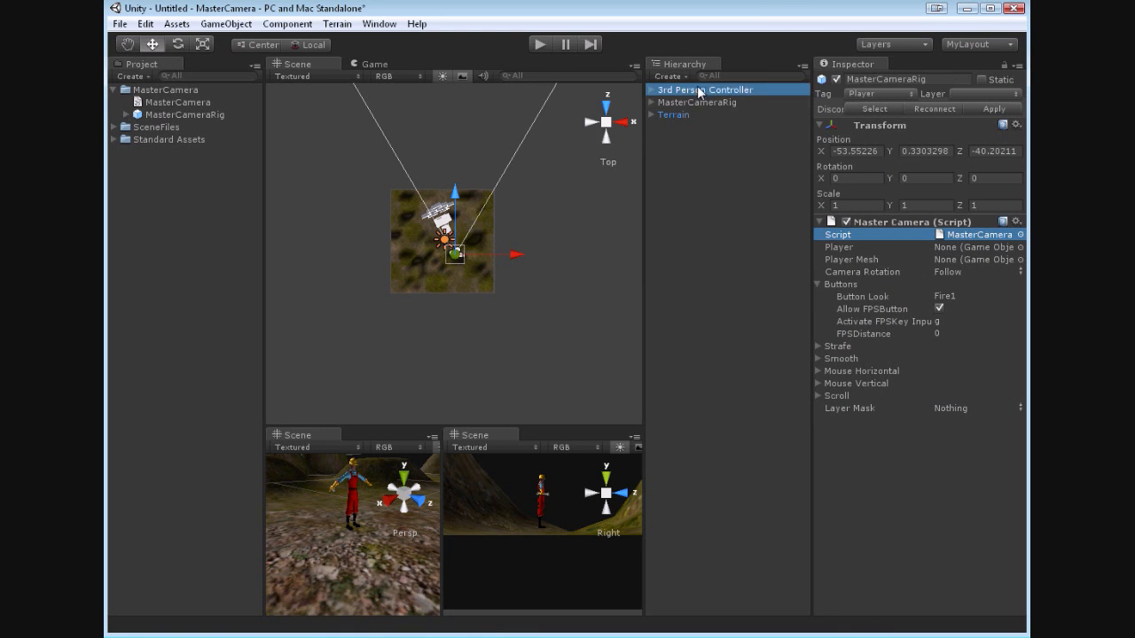
Assign 3rd Person Controller as the rig's Player and Bip001 Pelvis as its Player Mesh.
{"action": "left_click", "coordinate": [706, 101]}
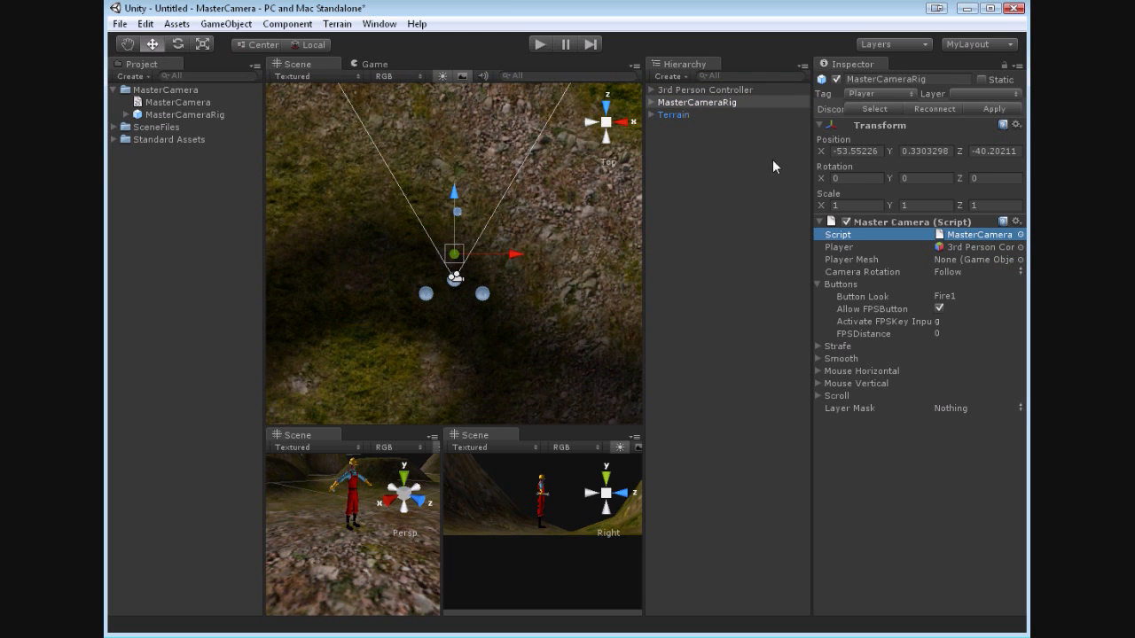
{"action": "left_click", "coordinate": [702, 88]}
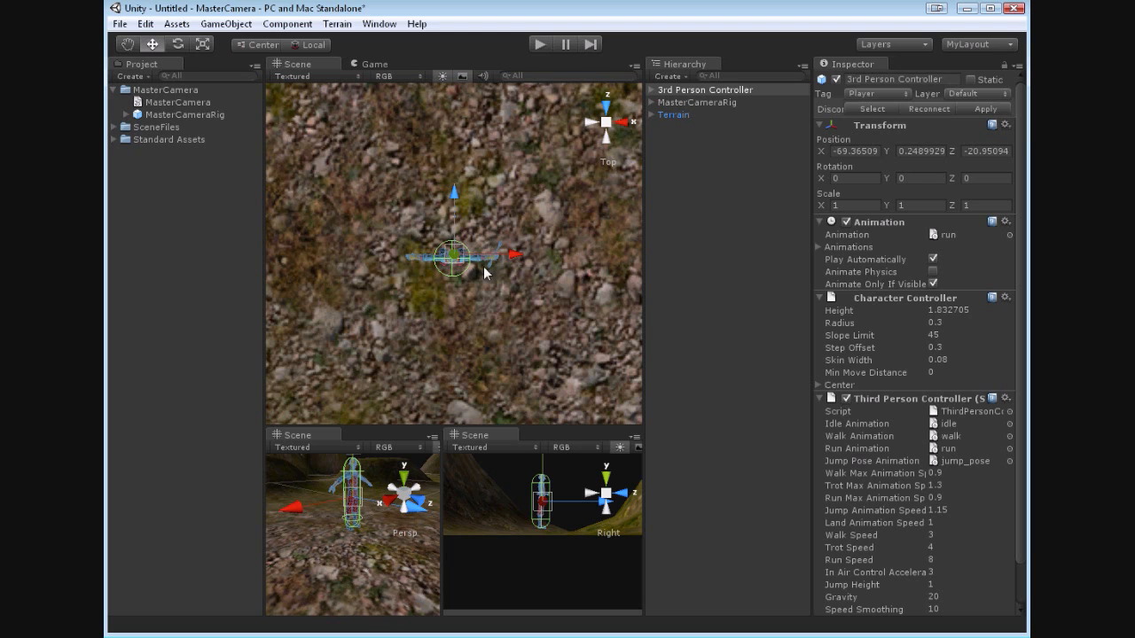
{"action": "left_click", "coordinate": [674, 113]}
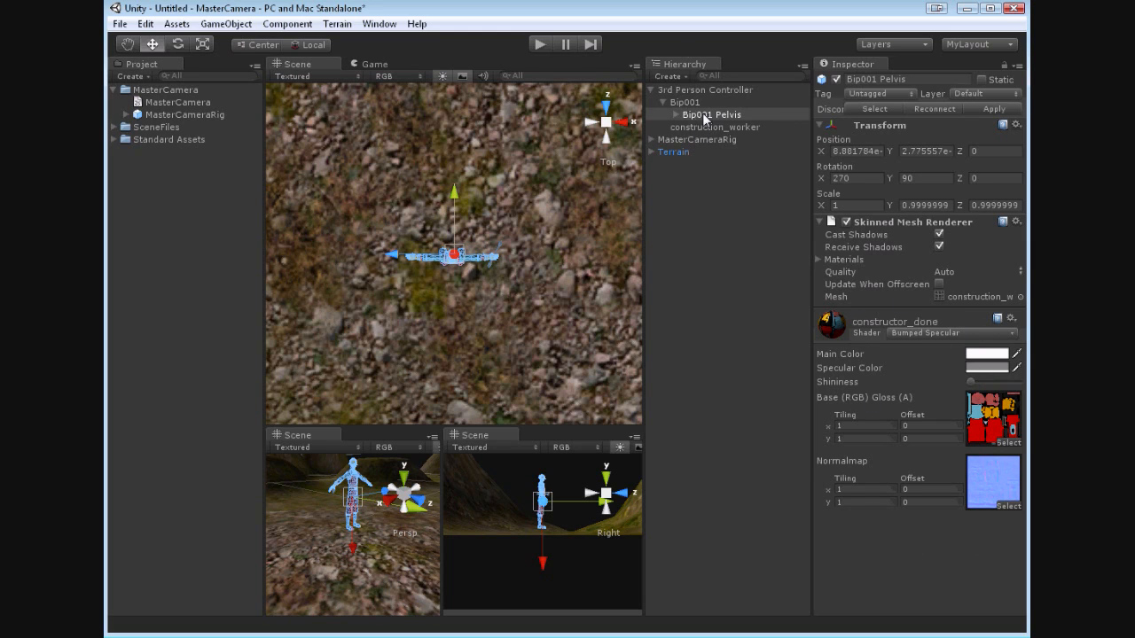
{"action": "left_click", "coordinate": [698, 139]}
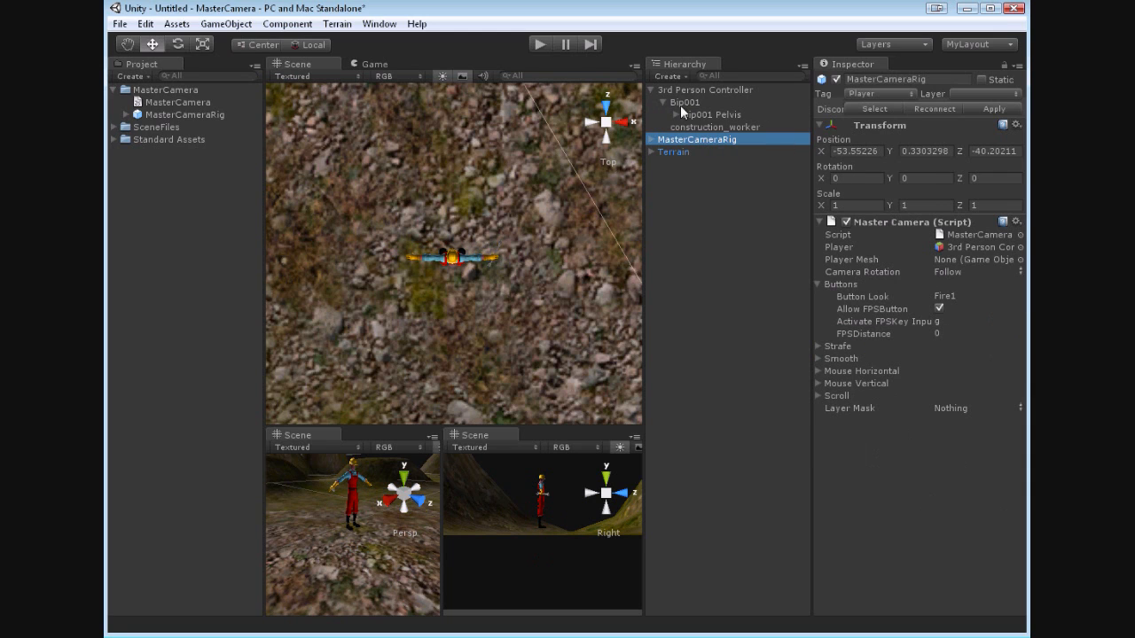
{"action": "left_click", "coordinate": [972, 259]}
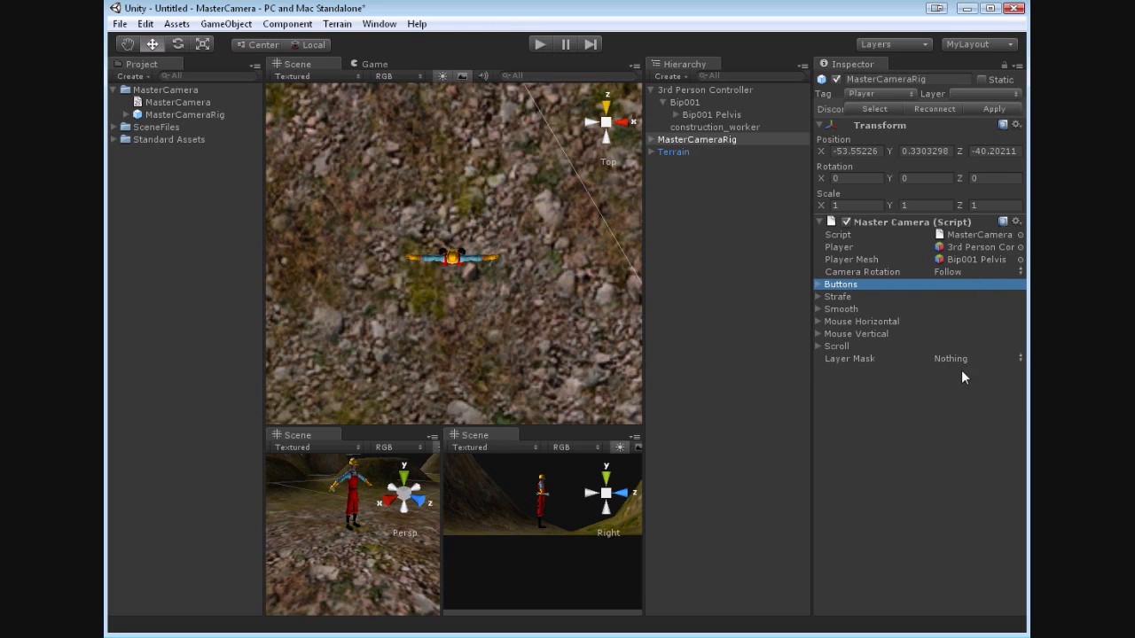
{"action": "mouse_move", "coordinate": [995, 229]}
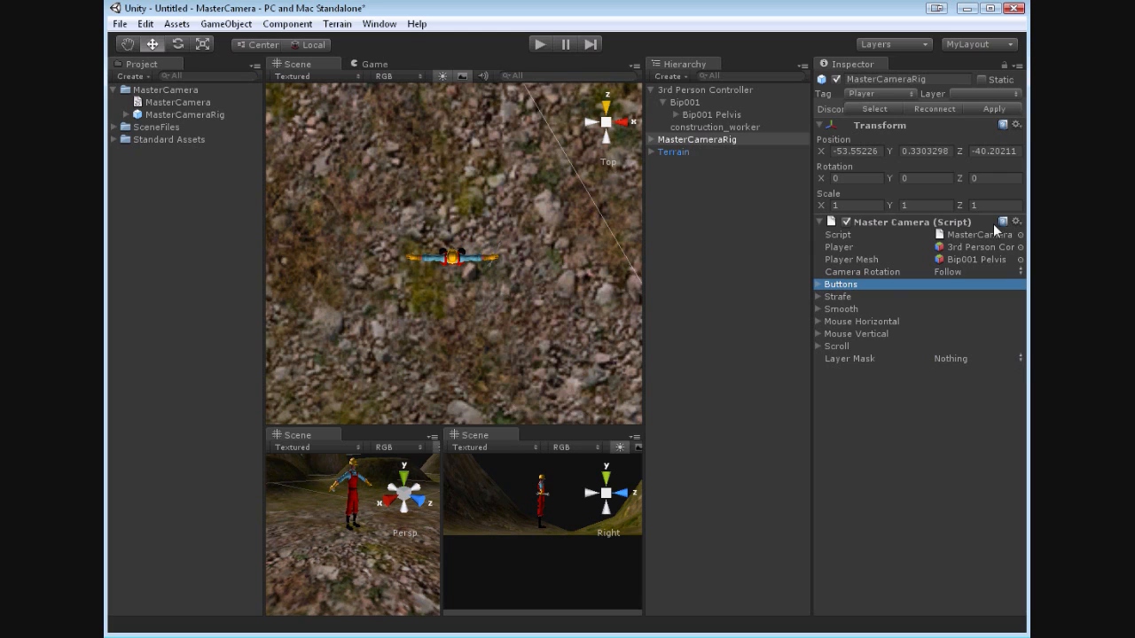
Create a 'Player' layer and assign it to the 3rd Person Controller and all its children.
{"action": "left_click", "coordinate": [1014, 92]}
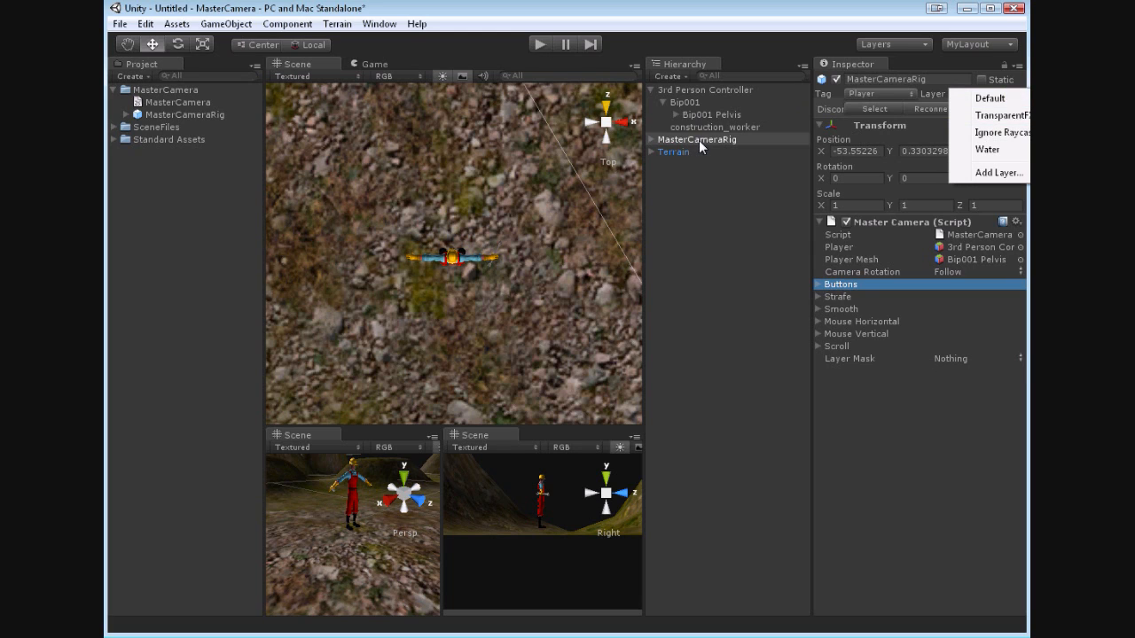
{"action": "mouse_move", "coordinate": [752, 92]}
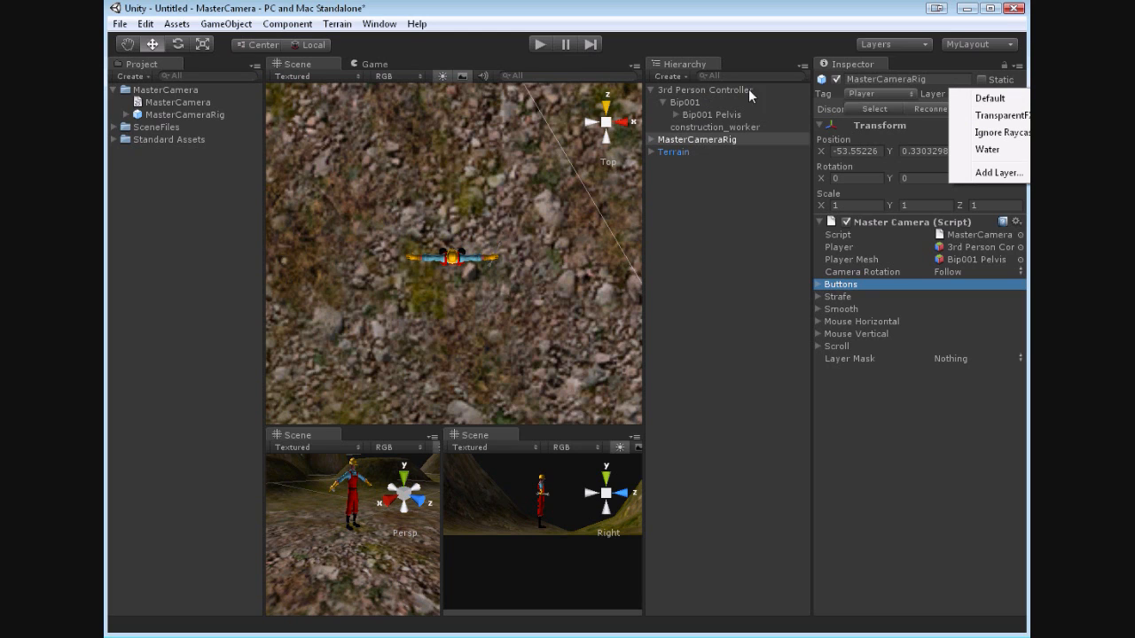
{"action": "left_click", "coordinate": [997, 172]}
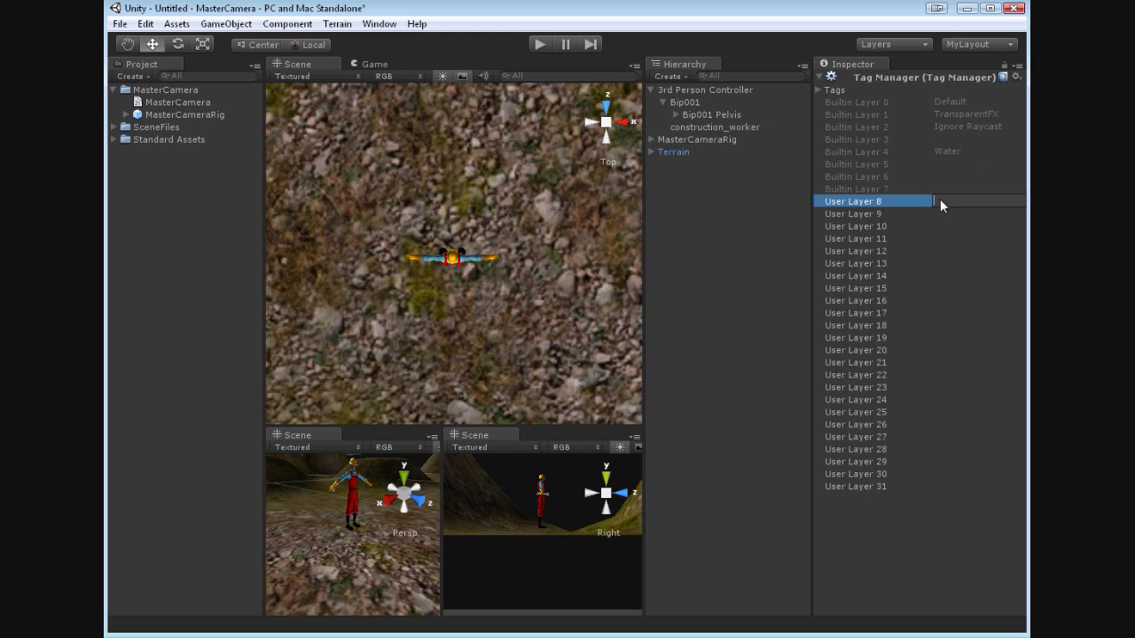
{"action": "mouse_move", "coordinate": [961, 208]}
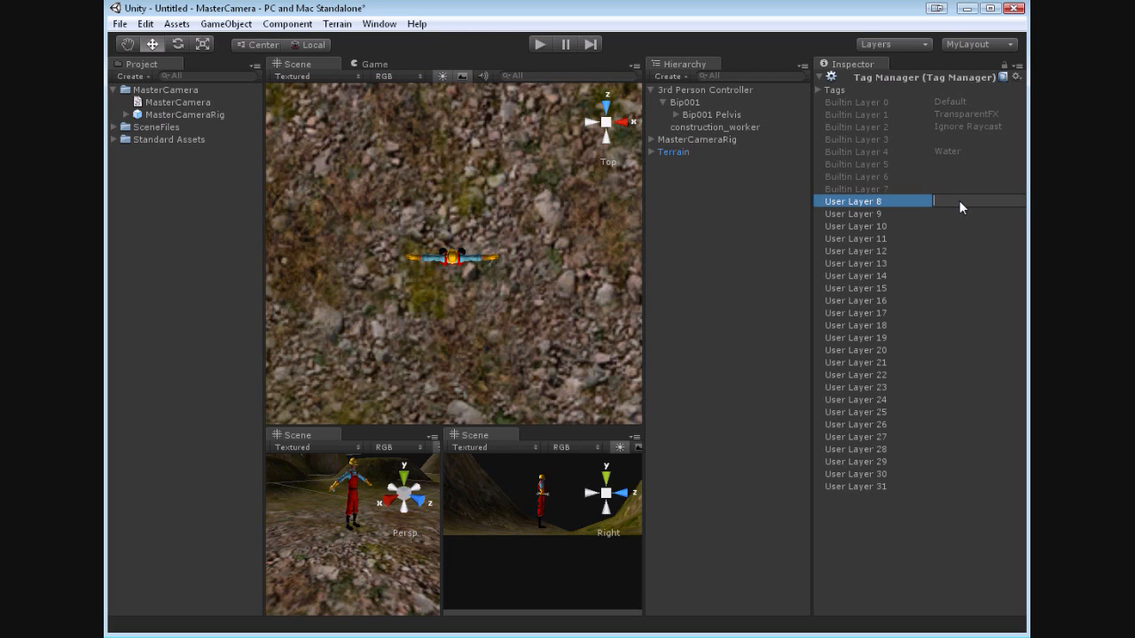
{"action": "type", "text": "Player"}
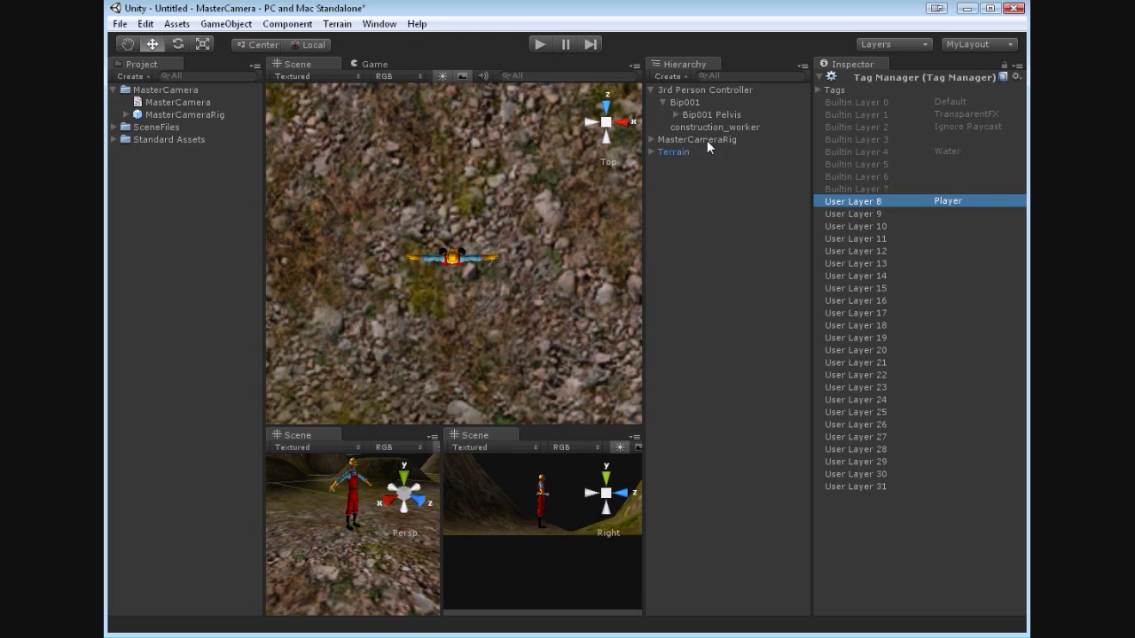
{"action": "left_click", "coordinate": [695, 88]}
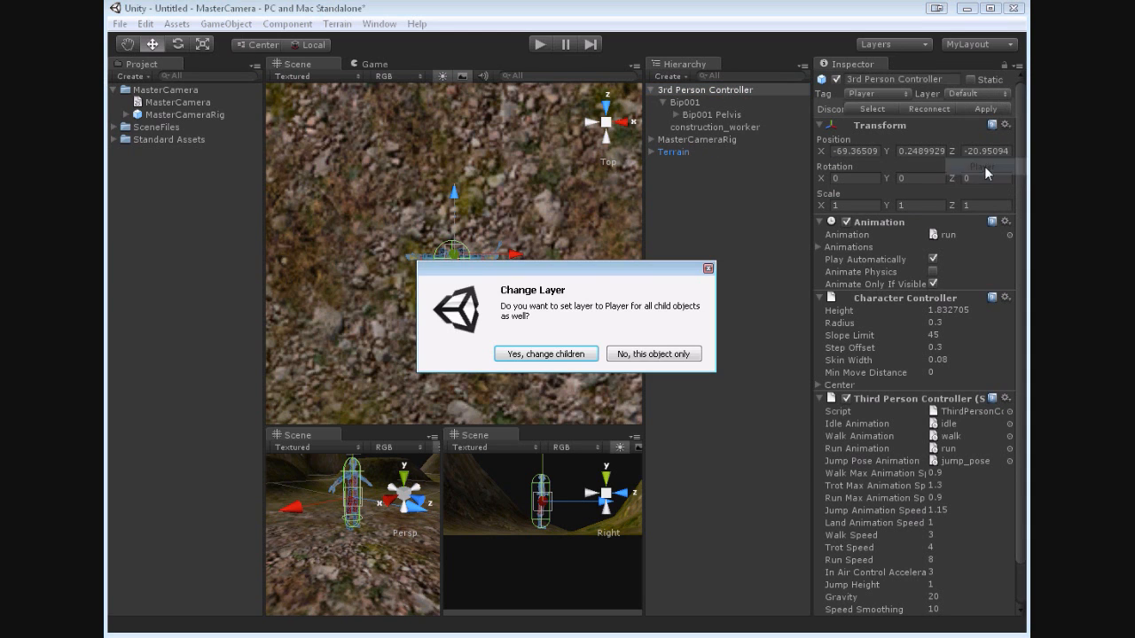
{"action": "left_click", "coordinate": [546, 355]}
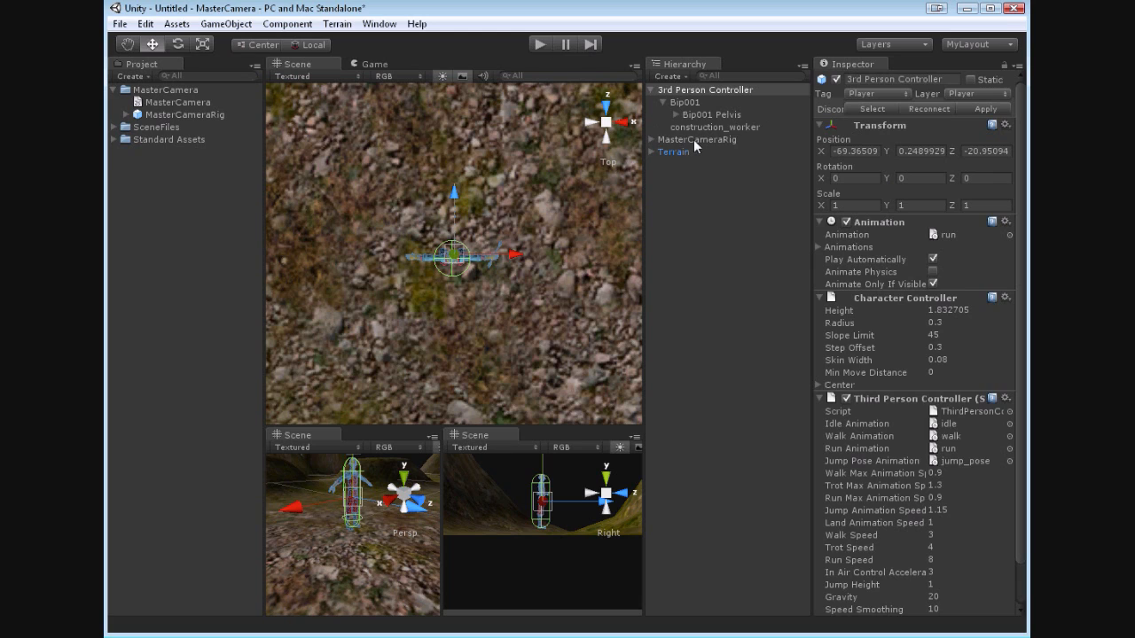
{"action": "left_click", "coordinate": [698, 139]}
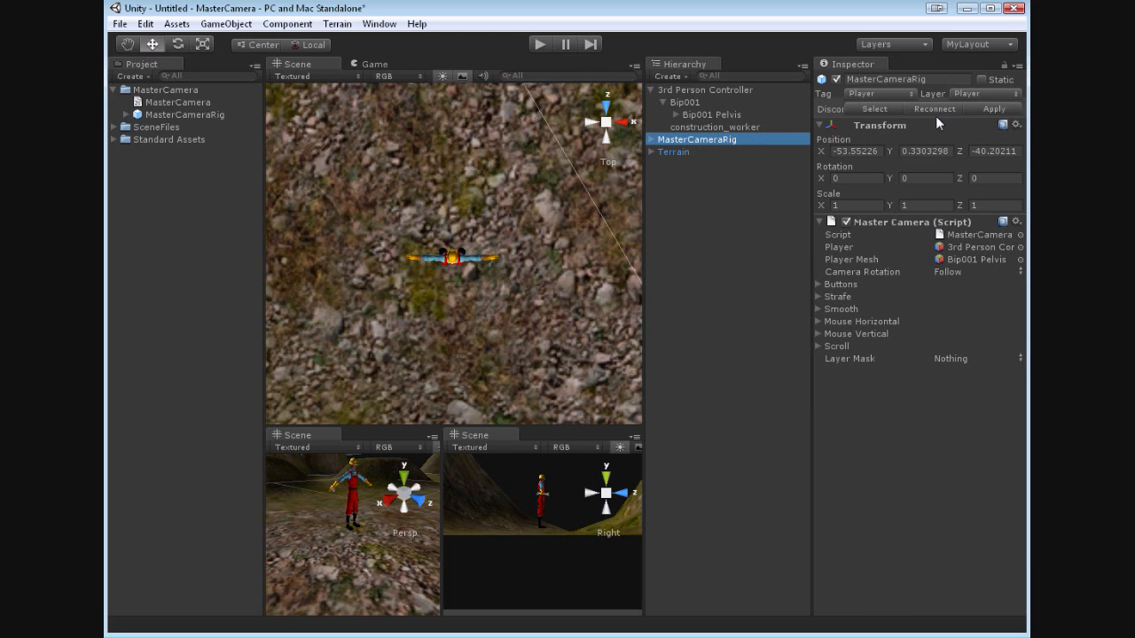
{"action": "mouse_move", "coordinate": [944, 289]}
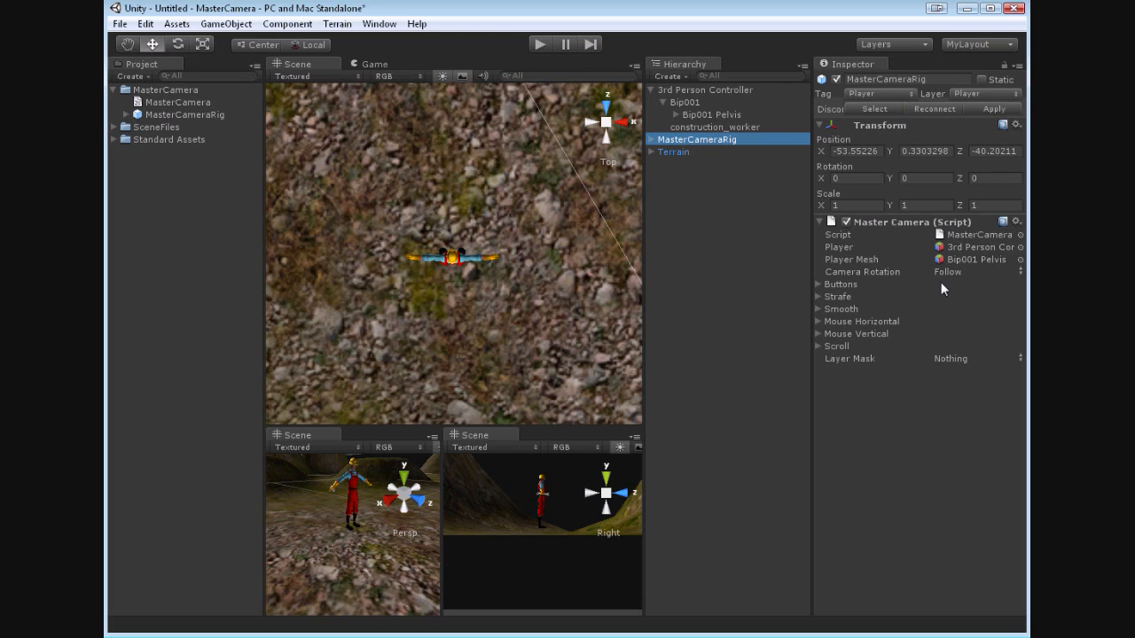
{"action": "mouse_move", "coordinate": [837, 370]}
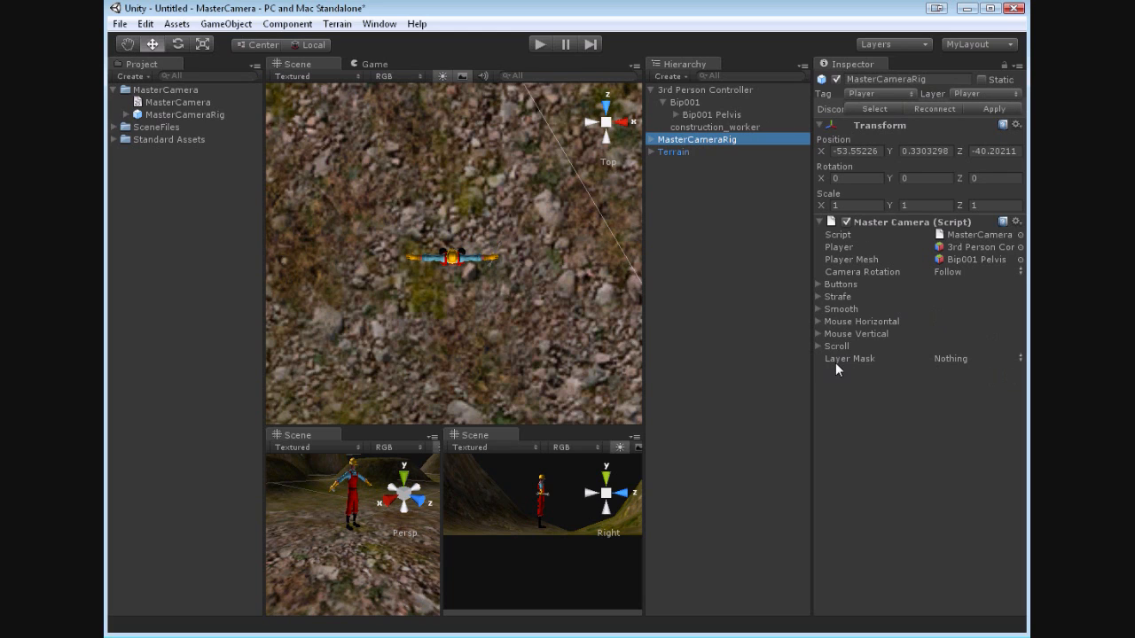
Tick Player in the rig's Layer Mask and run the scene to test the camera.
{"action": "left_click", "coordinate": [975, 358]}
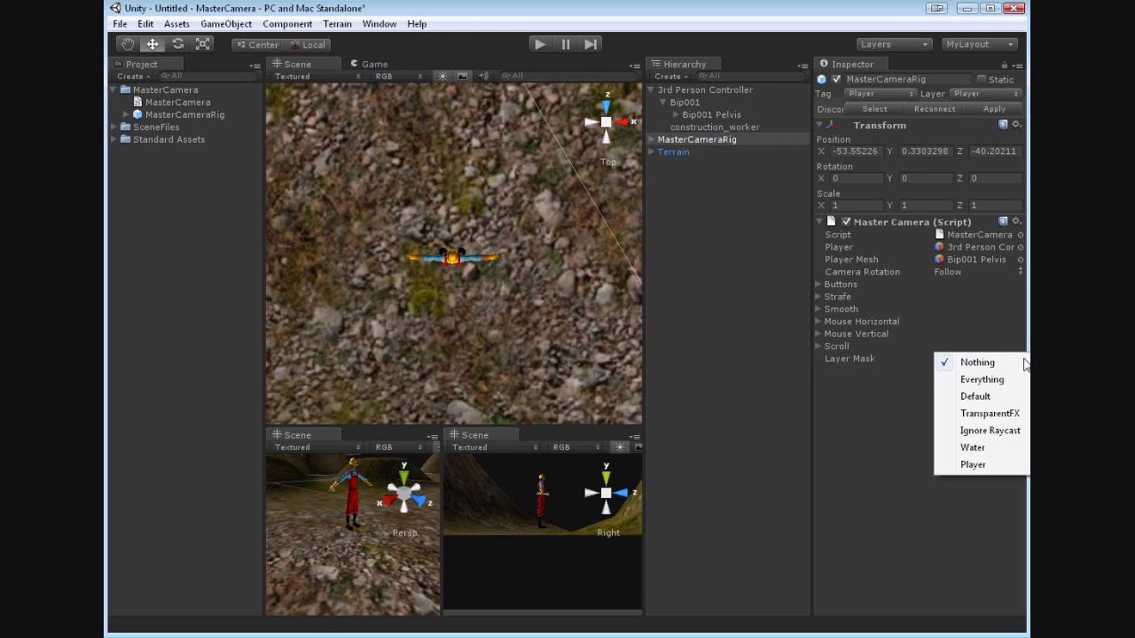
{"action": "mouse_move", "coordinate": [976, 465]}
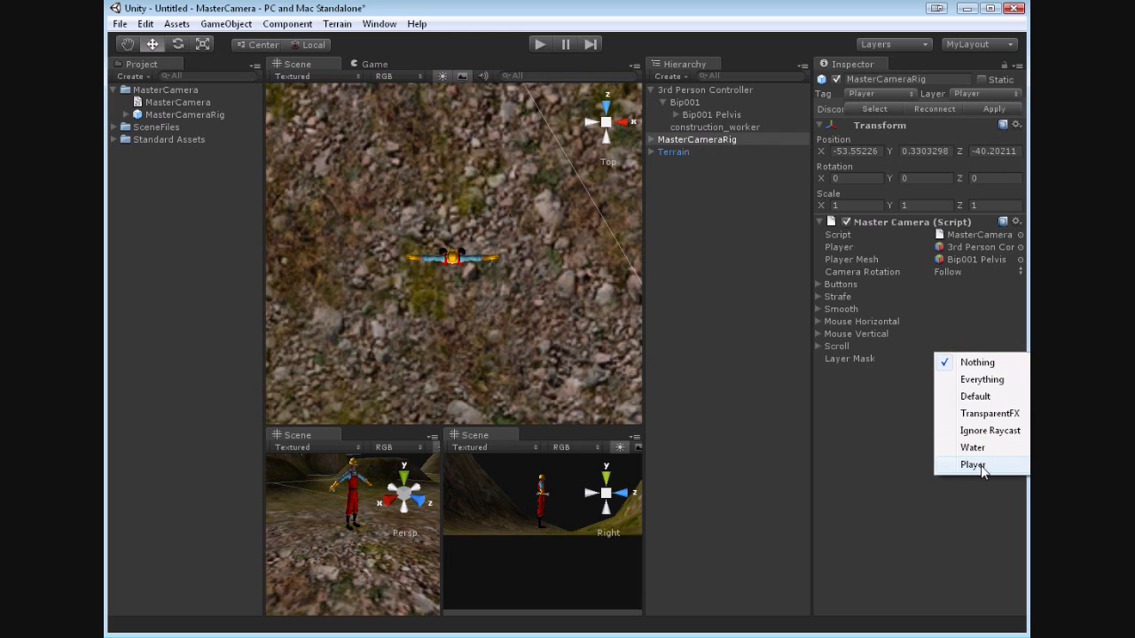
{"action": "left_click", "coordinate": [983, 379]}
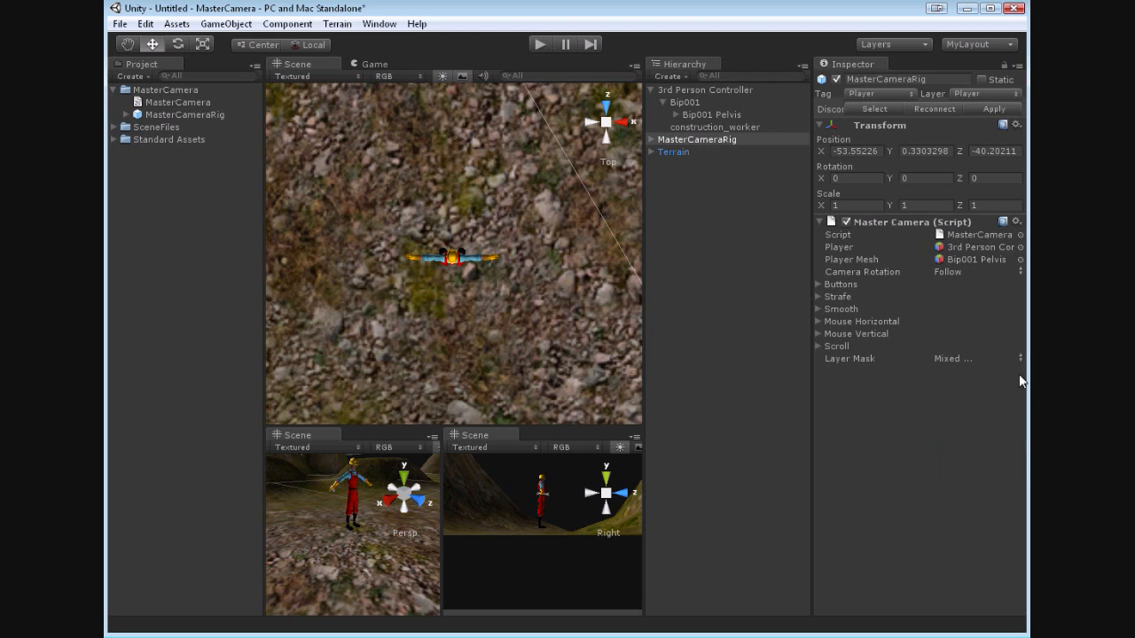
{"action": "left_click", "coordinate": [975, 358]}
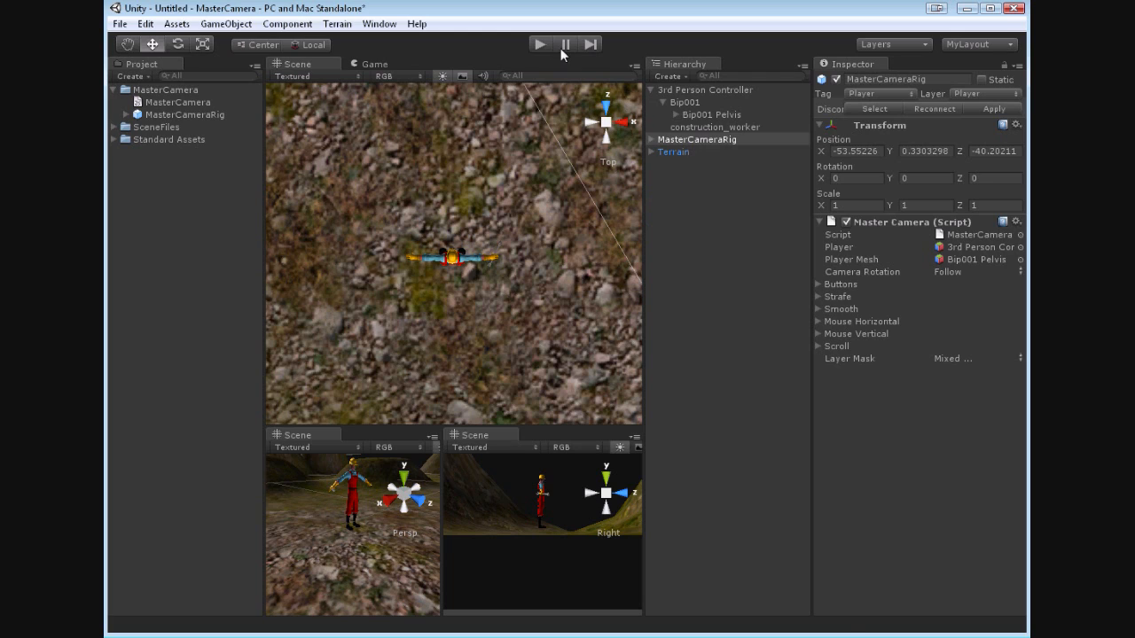
{"action": "left_click", "coordinate": [536, 42]}
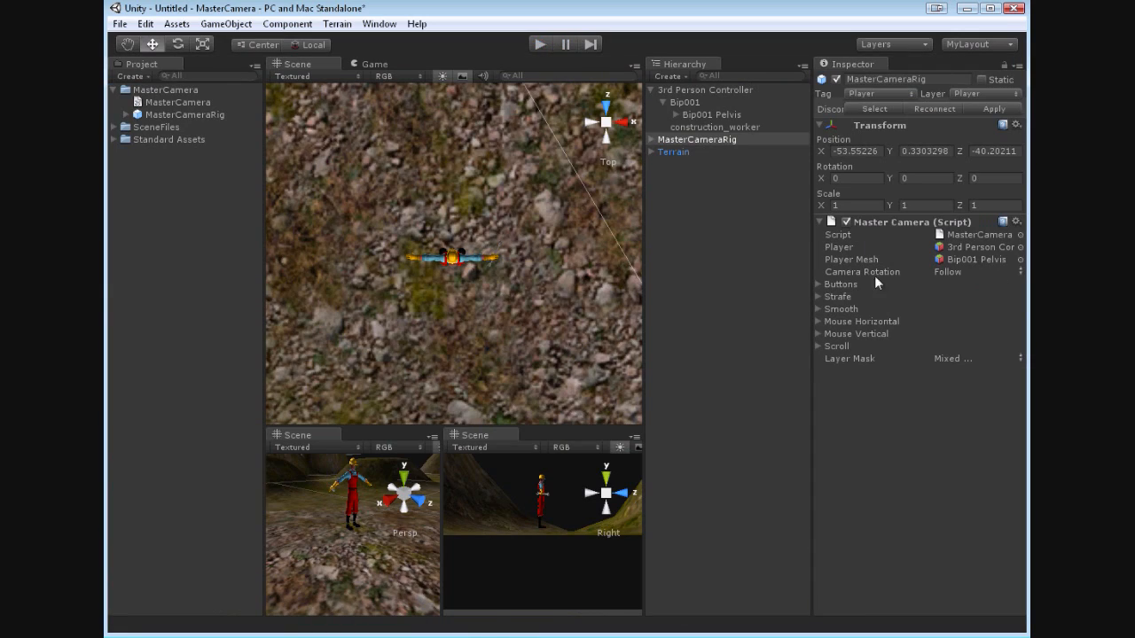
Set Camera Rotation to MouseHorizontal and play-test it.
{"action": "left_click", "coordinate": [975, 271]}
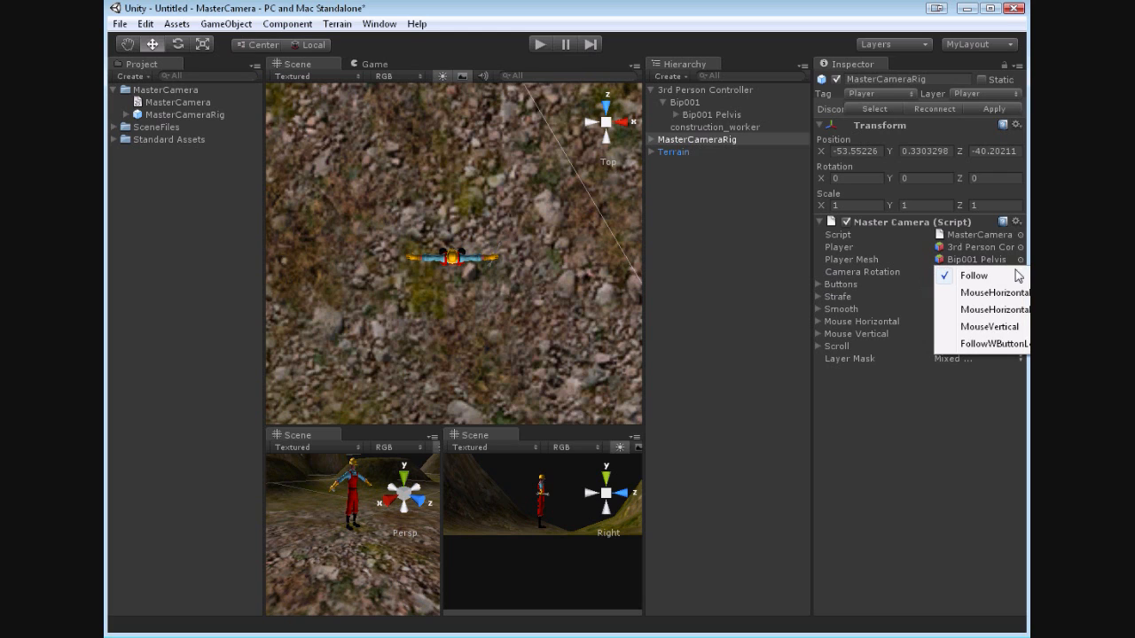
{"action": "mouse_move", "coordinate": [1009, 293]}
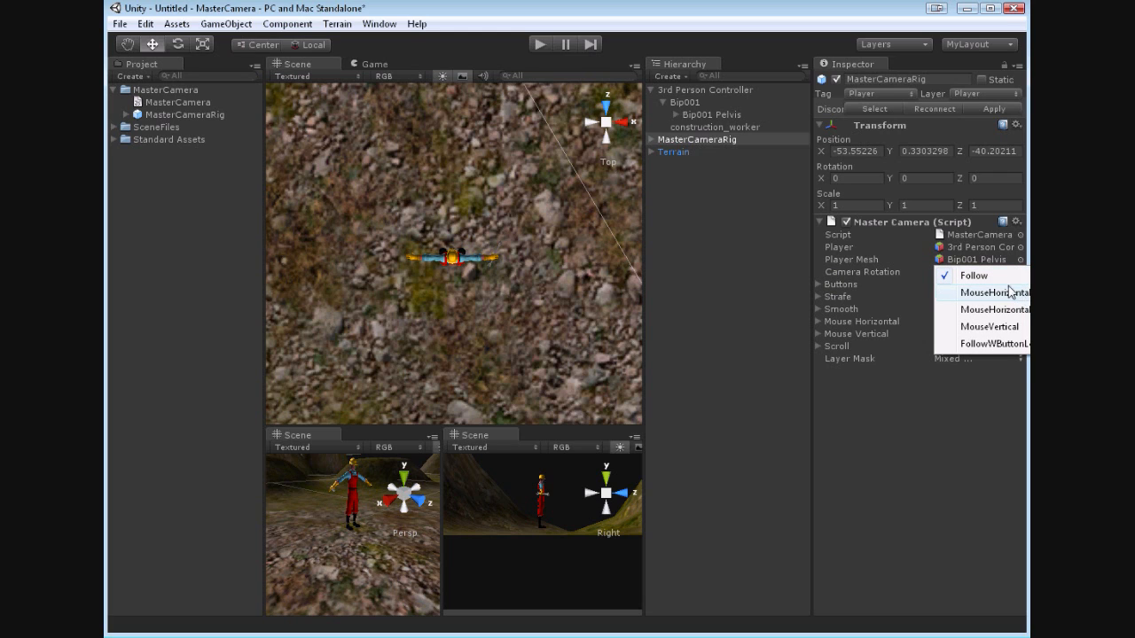
{"action": "left_click", "coordinate": [989, 293]}
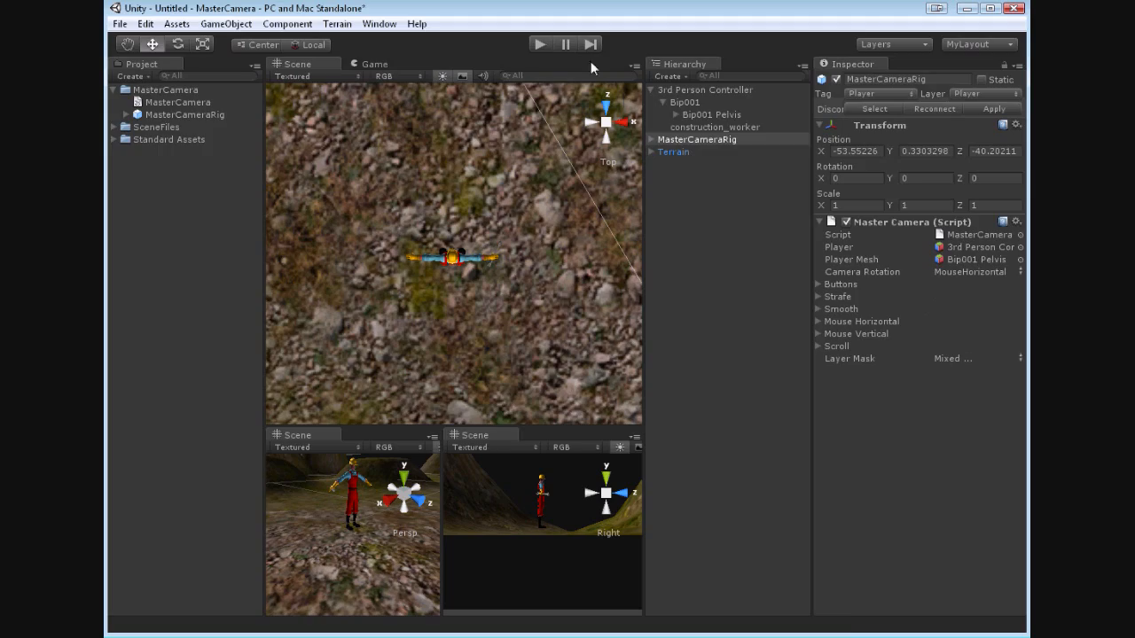
{"action": "left_click", "coordinate": [543, 42]}
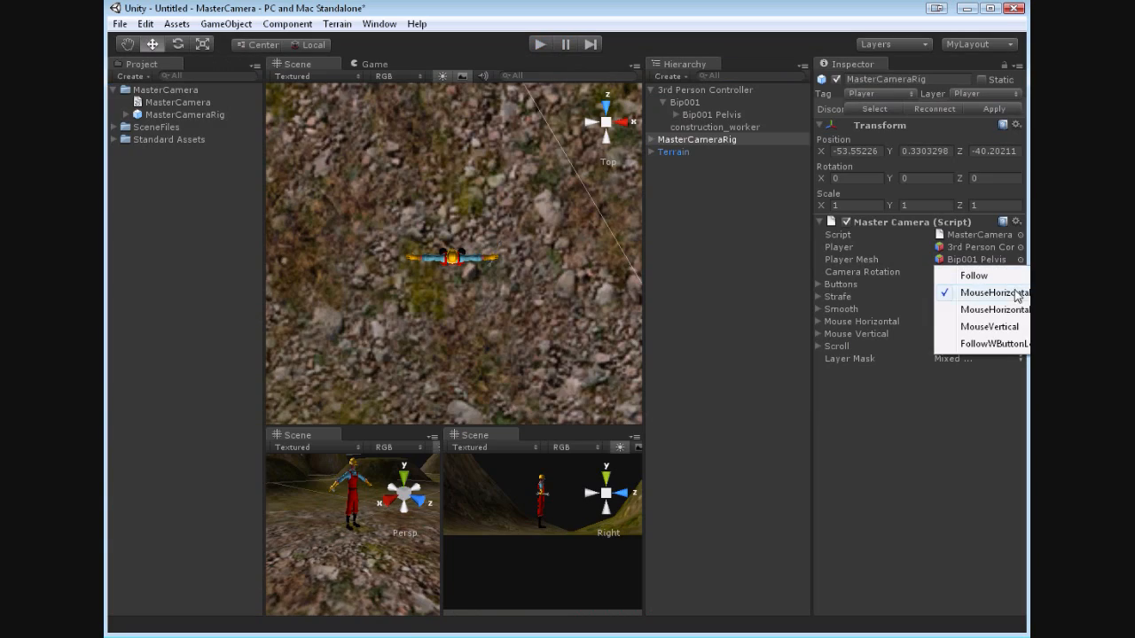
Set Camera Rotation to MouseVertical and play-test it.
{"action": "left_click", "coordinate": [993, 310]}
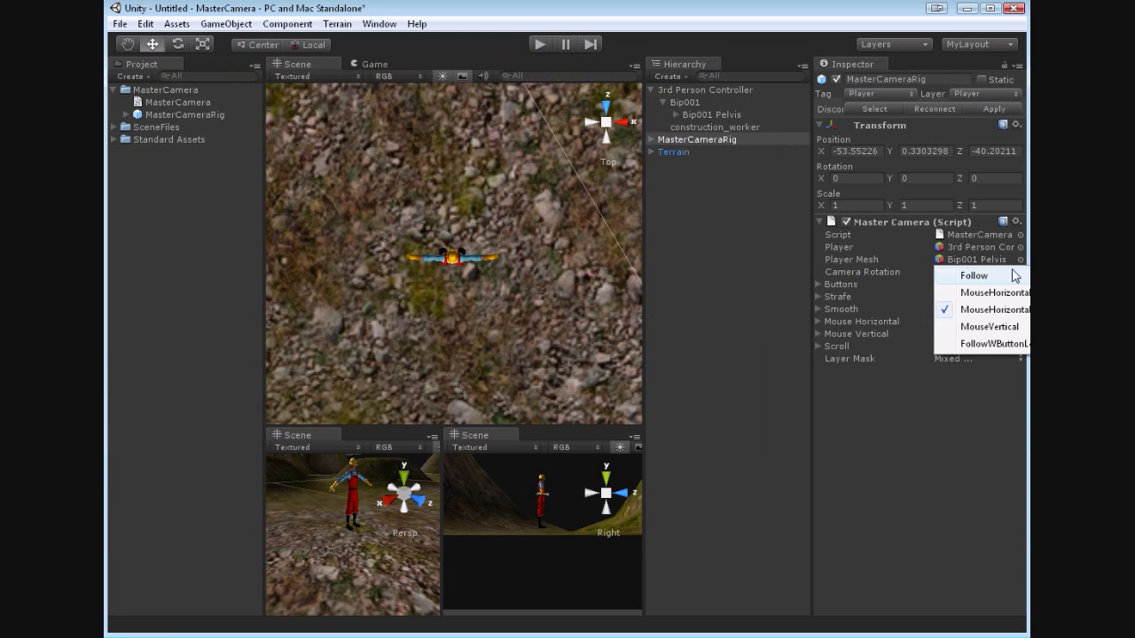
{"action": "left_click", "coordinate": [989, 326]}
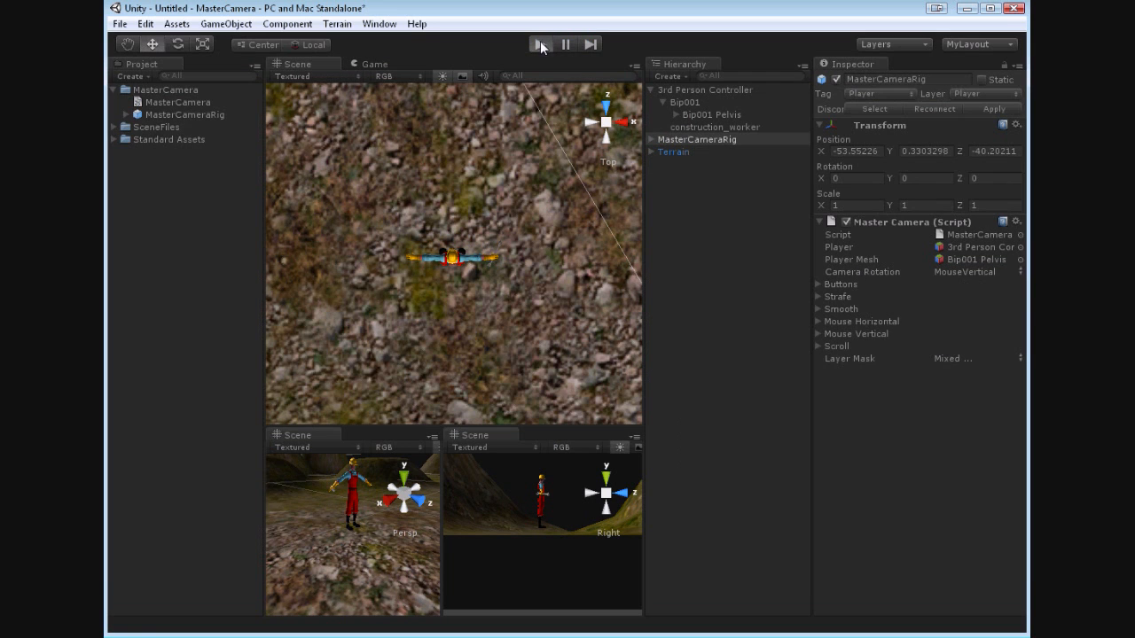
{"action": "left_click", "coordinate": [541, 45]}
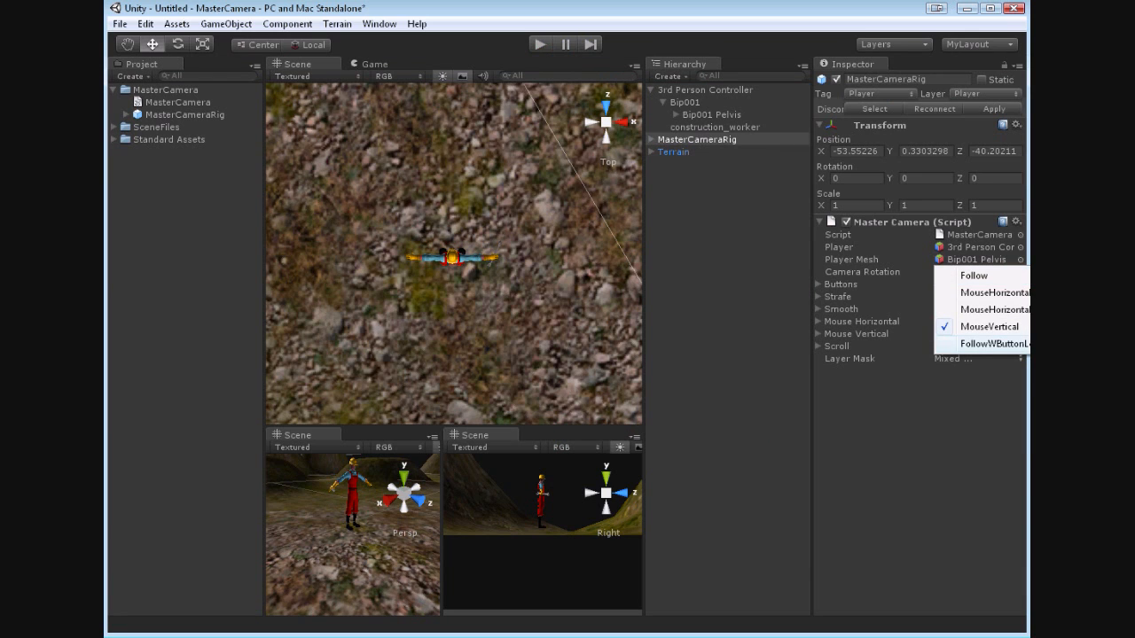
Set Camera Rotation to FollowWithButtonLookToggle and play-test it.
{"action": "left_click", "coordinate": [993, 344]}
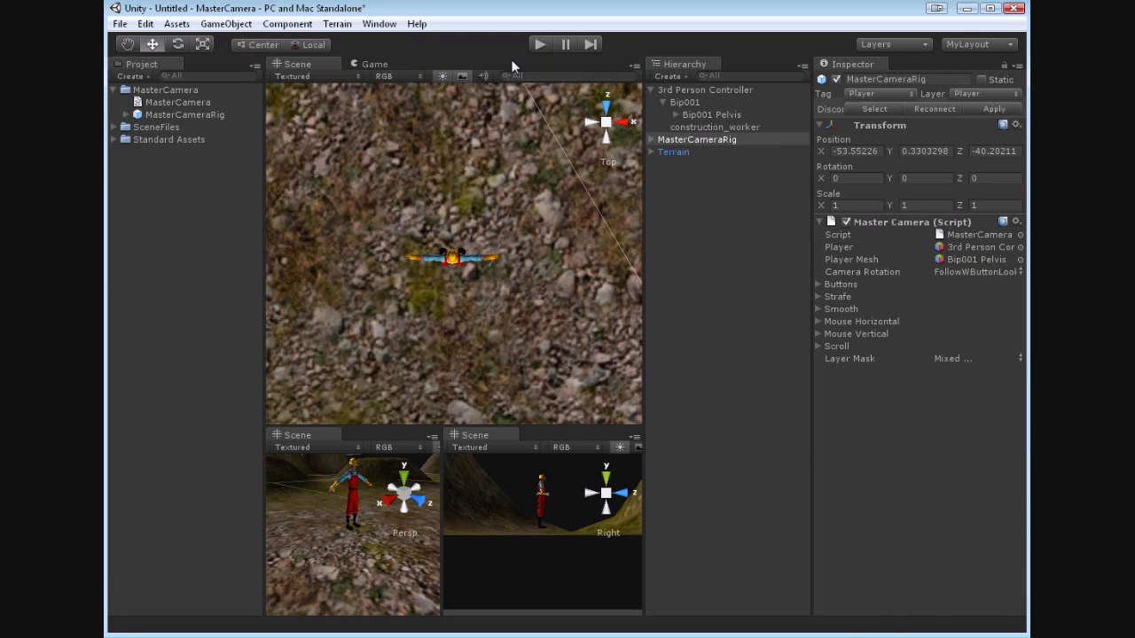
{"action": "left_click", "coordinate": [542, 44]}
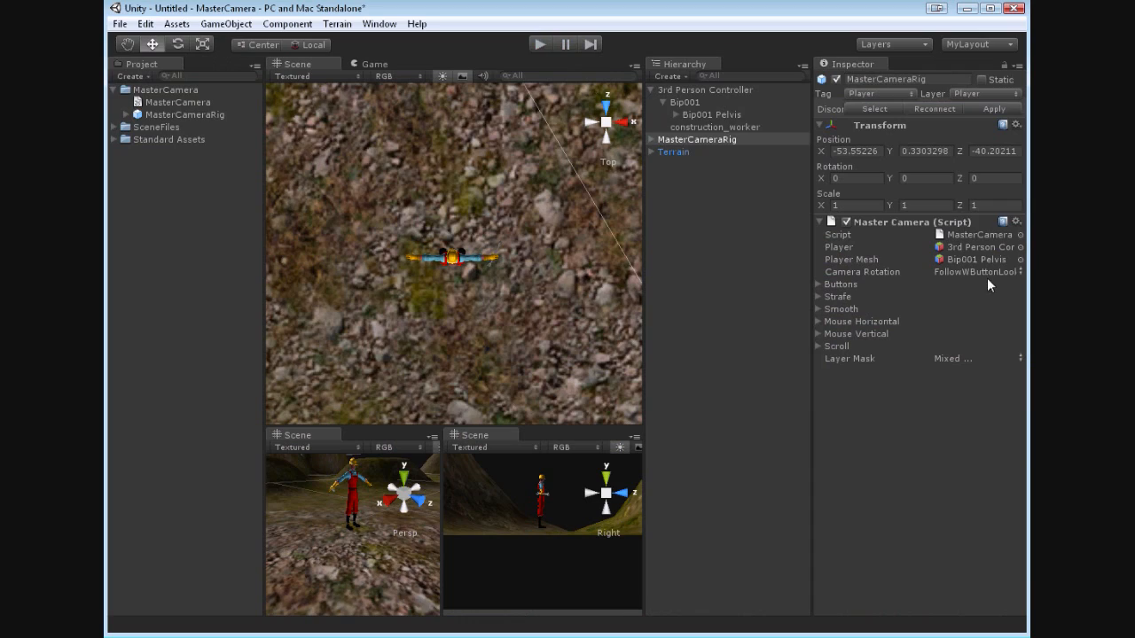
{"action": "left_click", "coordinate": [985, 271]}
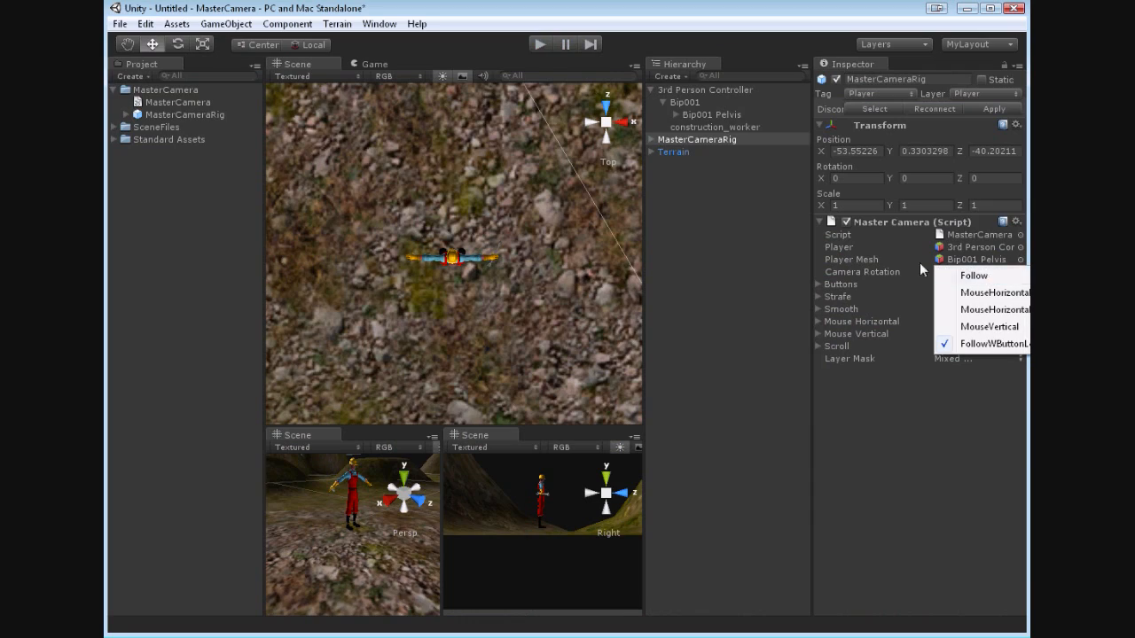
{"action": "left_click", "coordinate": [990, 344]}
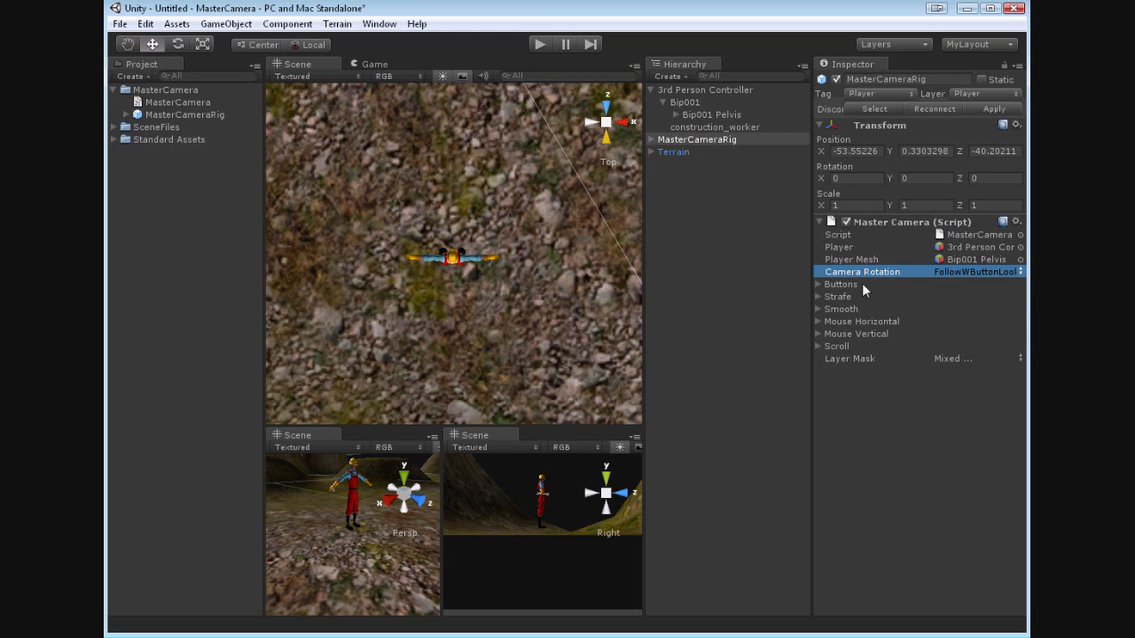
{"action": "mouse_move", "coordinate": [857, 291]}
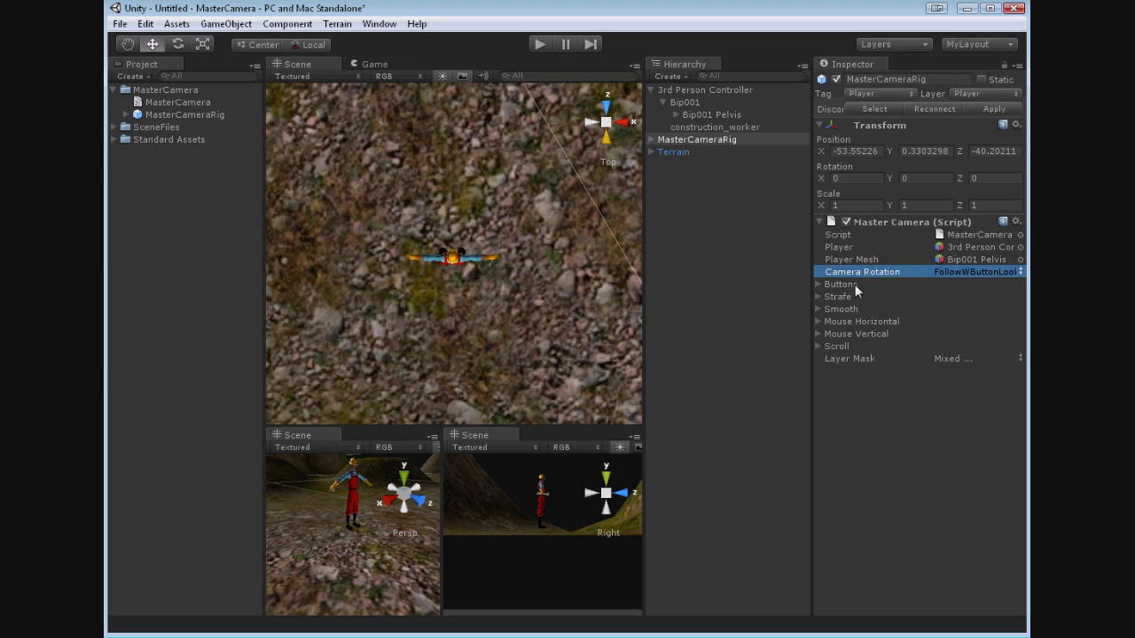